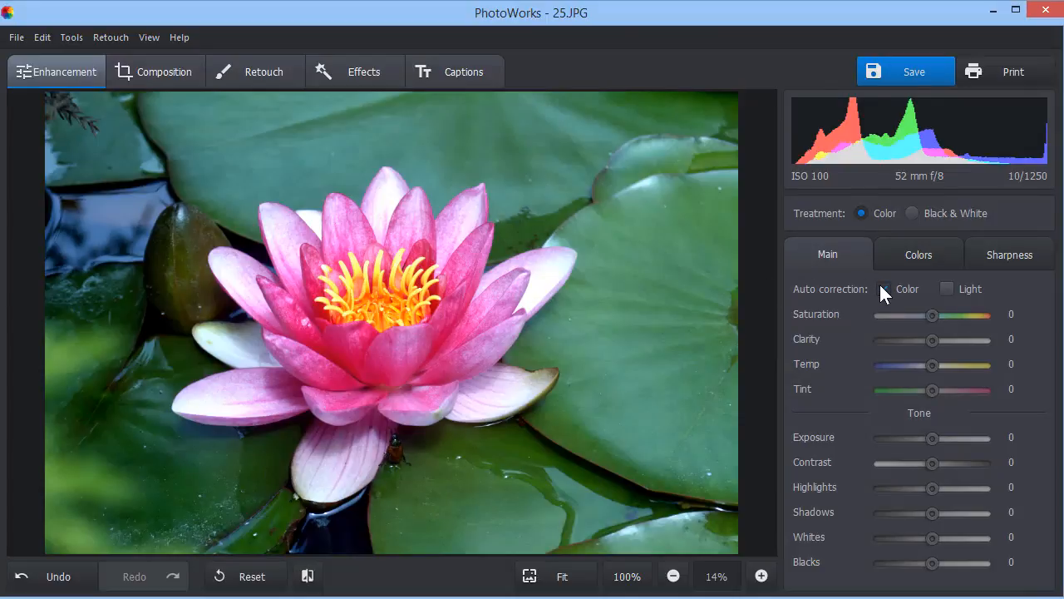
Apply auto Color and Light correction to 25.JPG with a comparison, then auto Color on 18.jpg.
{"action": "left_click", "coordinate": [885, 288]}
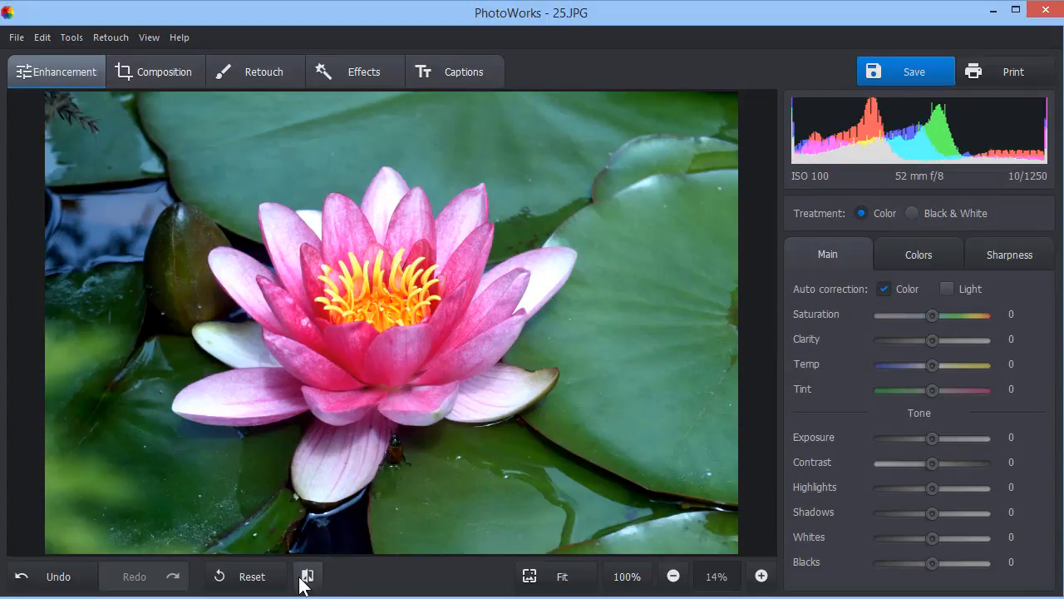
{"action": "left_click", "coordinate": [307, 576]}
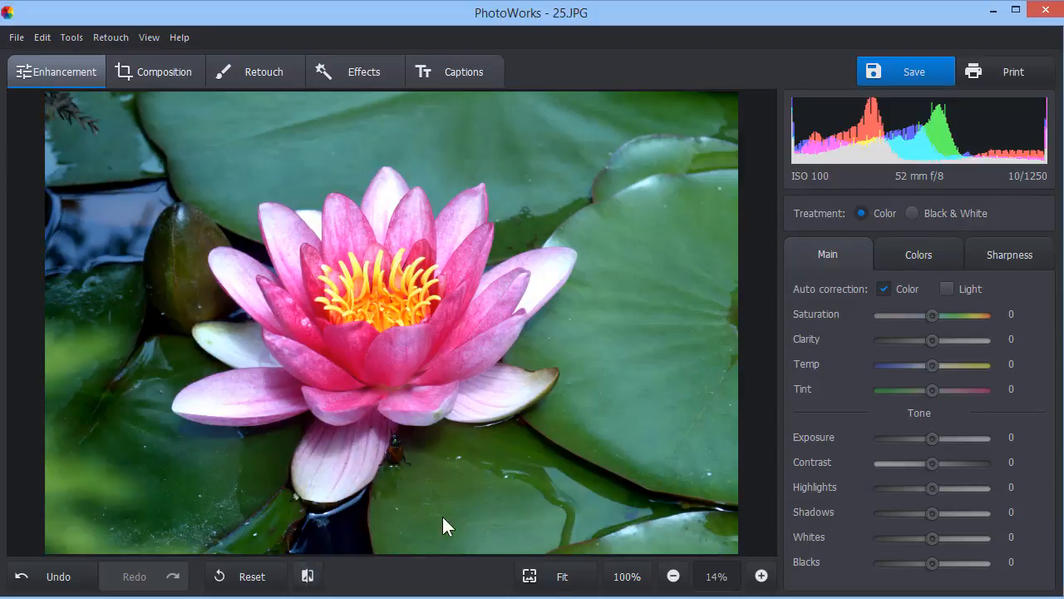
{"action": "left_click", "coordinate": [884, 289]}
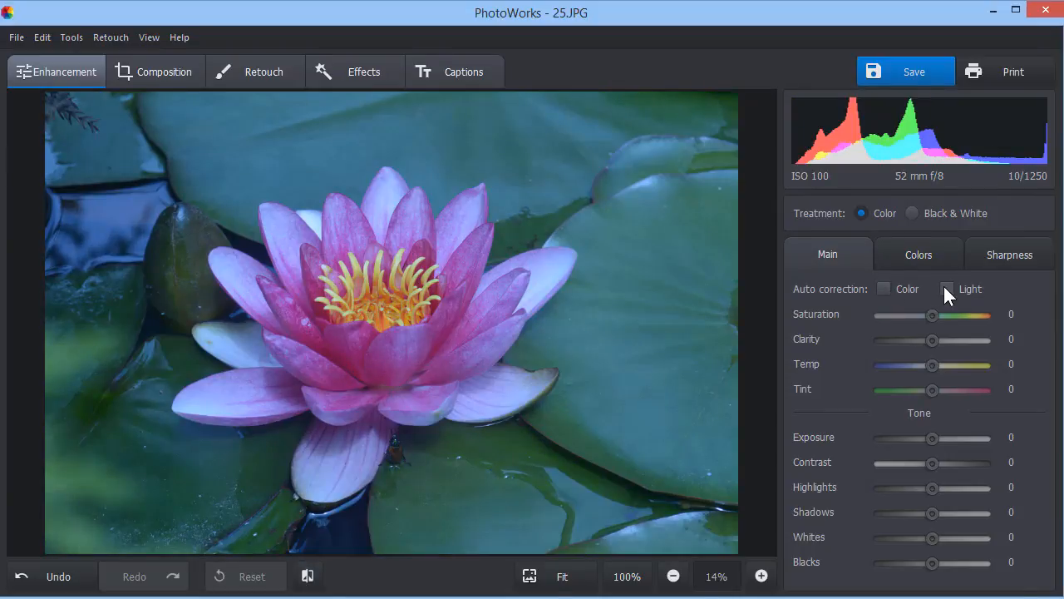
{"action": "left_click", "coordinate": [947, 289]}
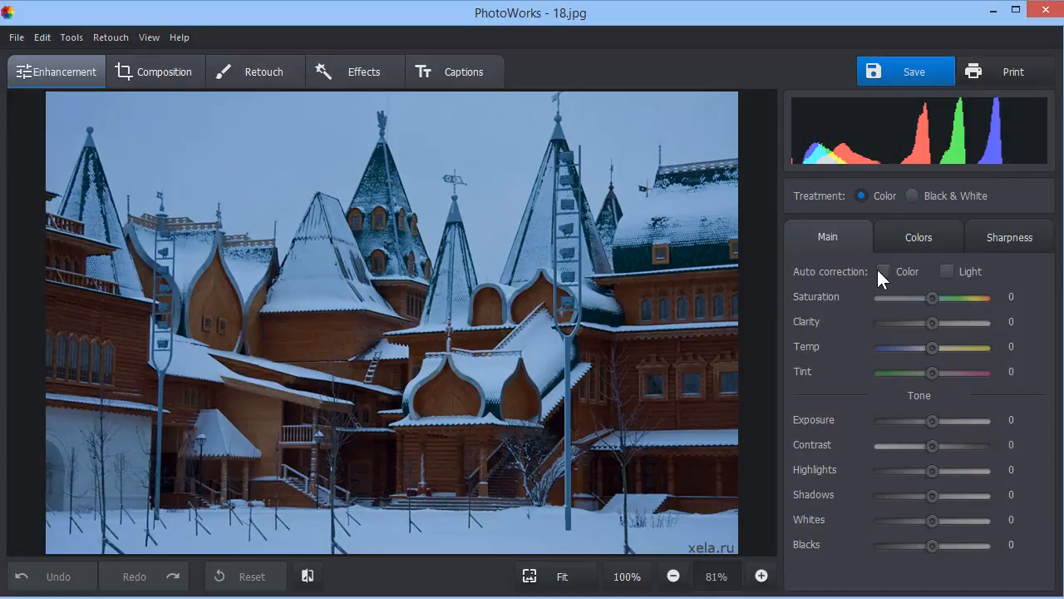
{"action": "left_click", "coordinate": [883, 271]}
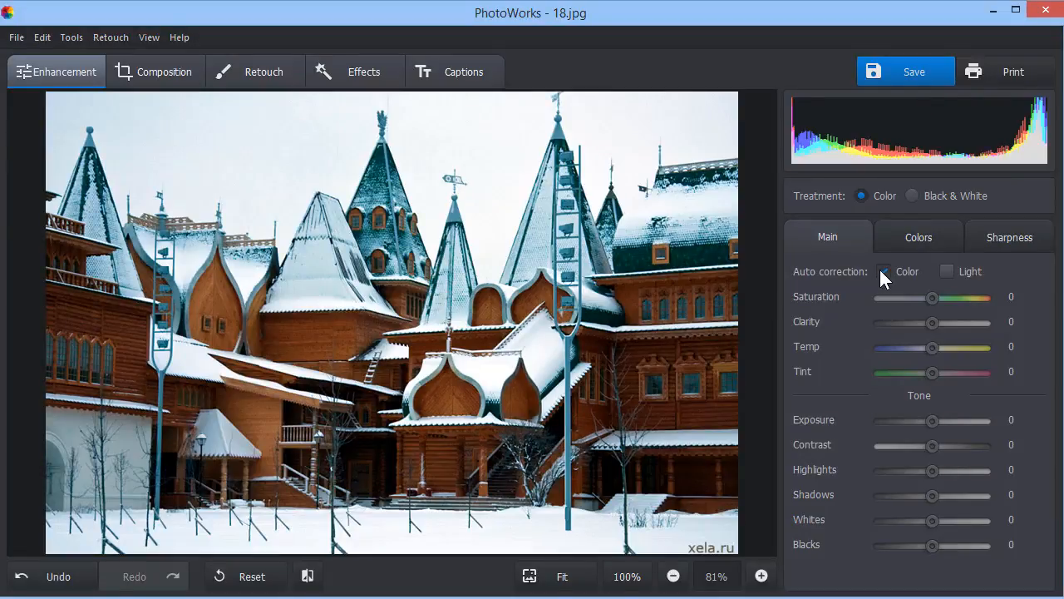
{"action": "left_click", "coordinate": [884, 271]}
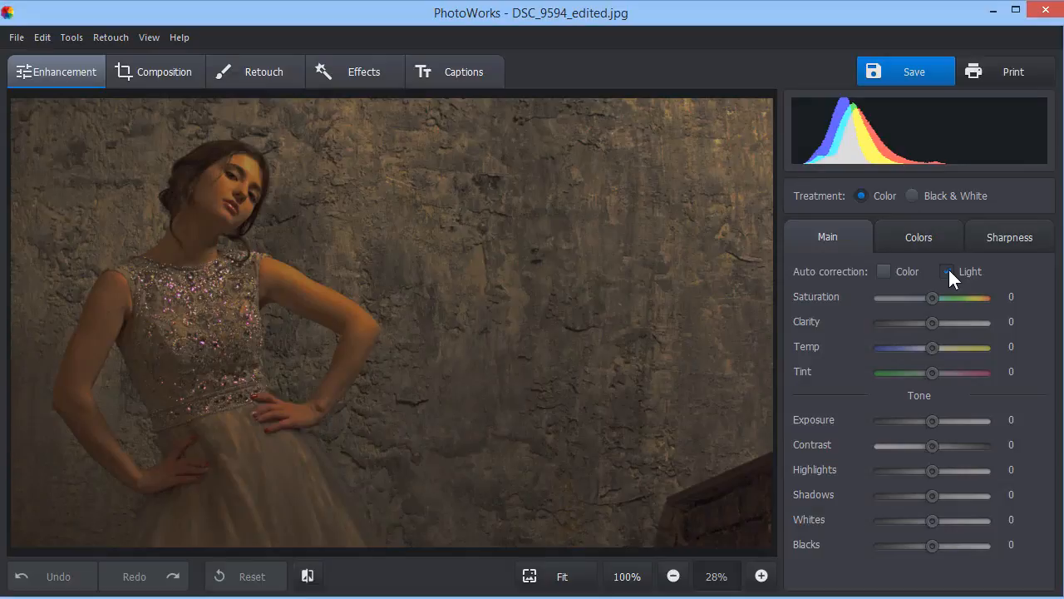
Try and remove auto Light correction, then set exposure 8 and contrast 80.
{"action": "left_click", "coordinate": [948, 271]}
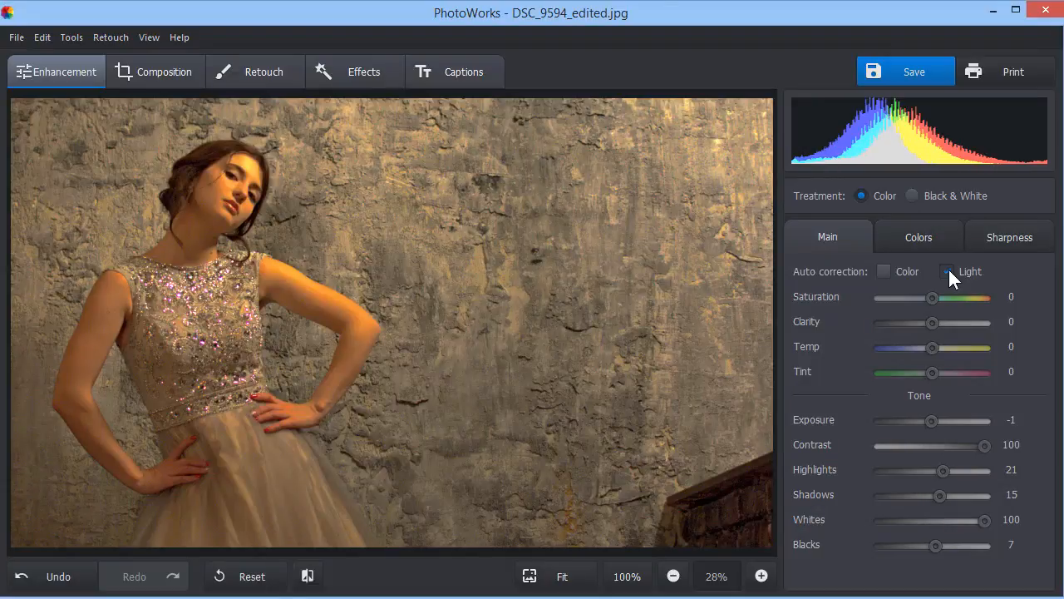
{"action": "left_click", "coordinate": [251, 576]}
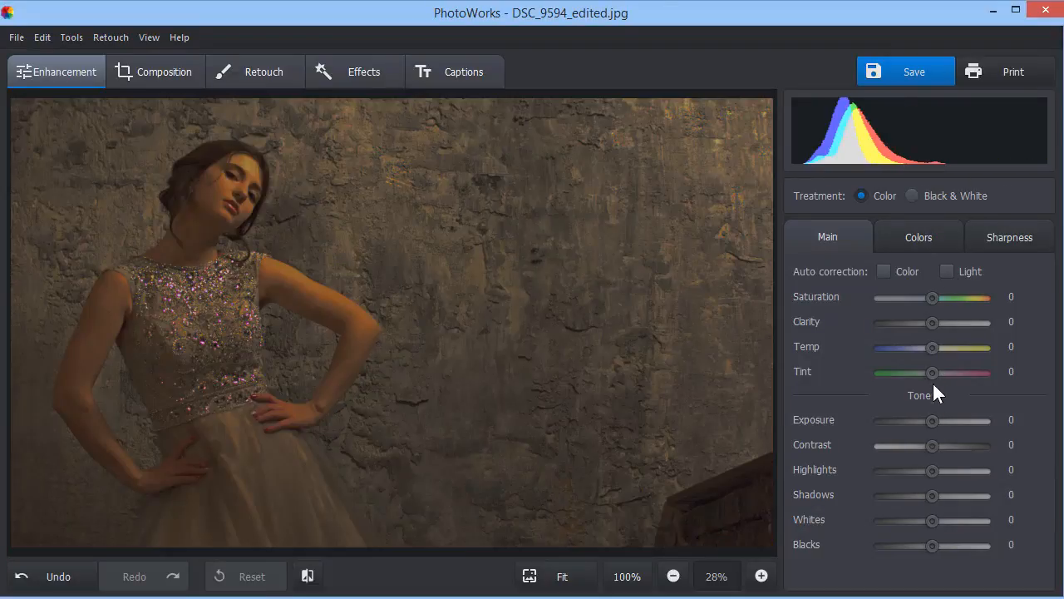
{"action": "left_click_drag", "start_coordinate": [932, 420], "coordinate": [938, 420]}
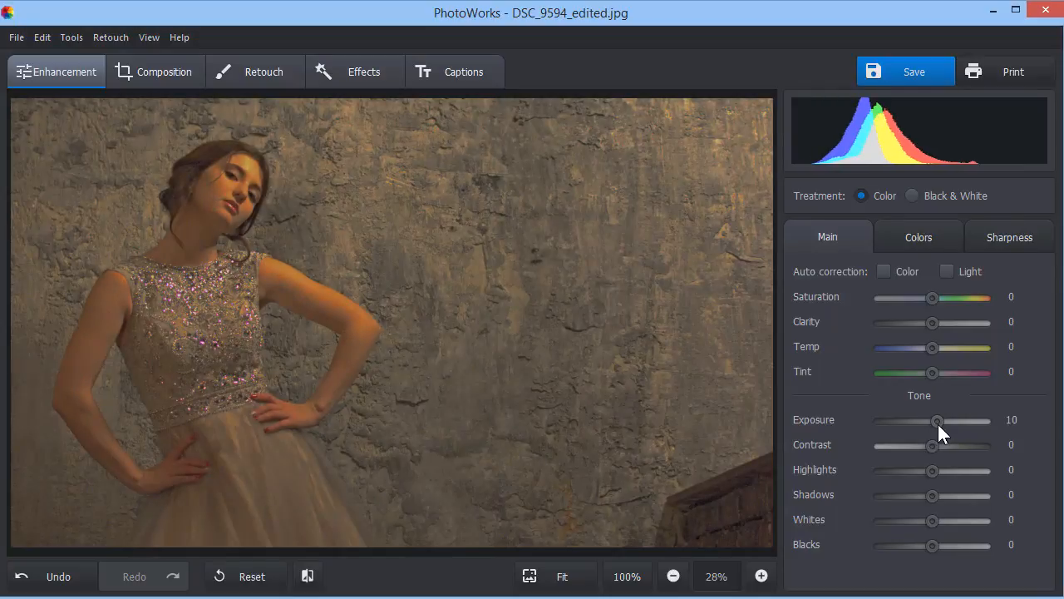
{"action": "left_click_drag", "start_coordinate": [932, 445], "coordinate": [962, 444]}
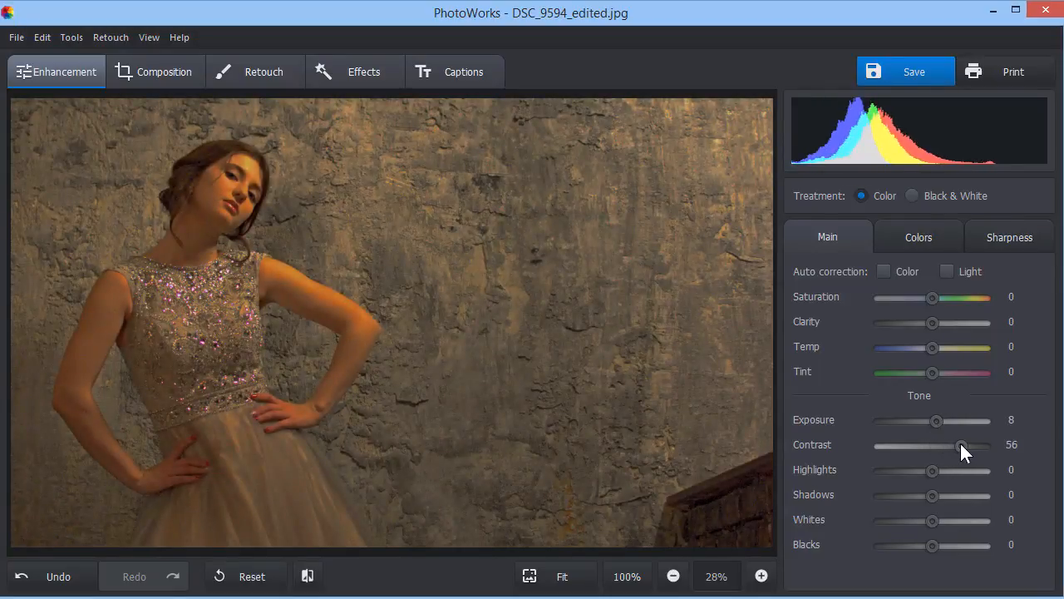
{"action": "left_click_drag", "start_coordinate": [963, 446], "coordinate": [973, 445]}
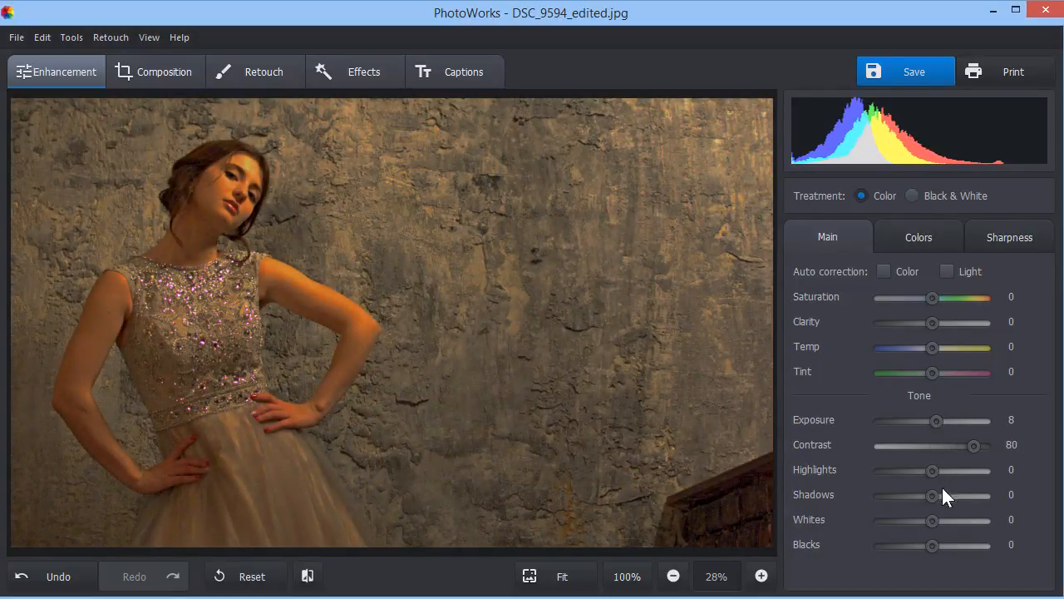
Raise whites to 86 and blacks to 37, then compare with the original.
{"action": "left_click_drag", "start_coordinate": [932, 520], "coordinate": [980, 520]}
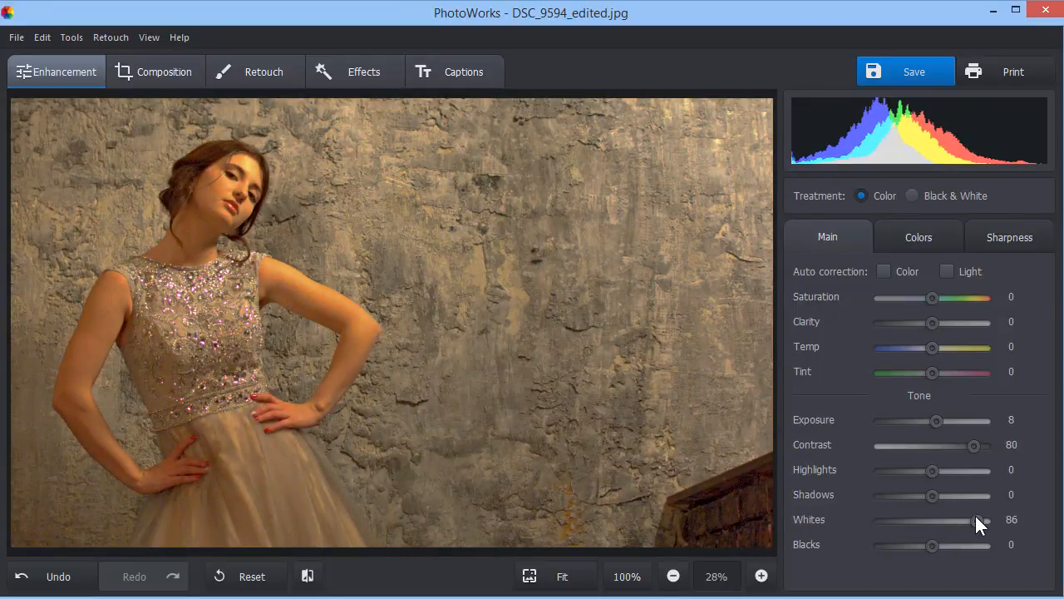
{"action": "left_click_drag", "start_coordinate": [932, 545], "coordinate": [977, 544]}
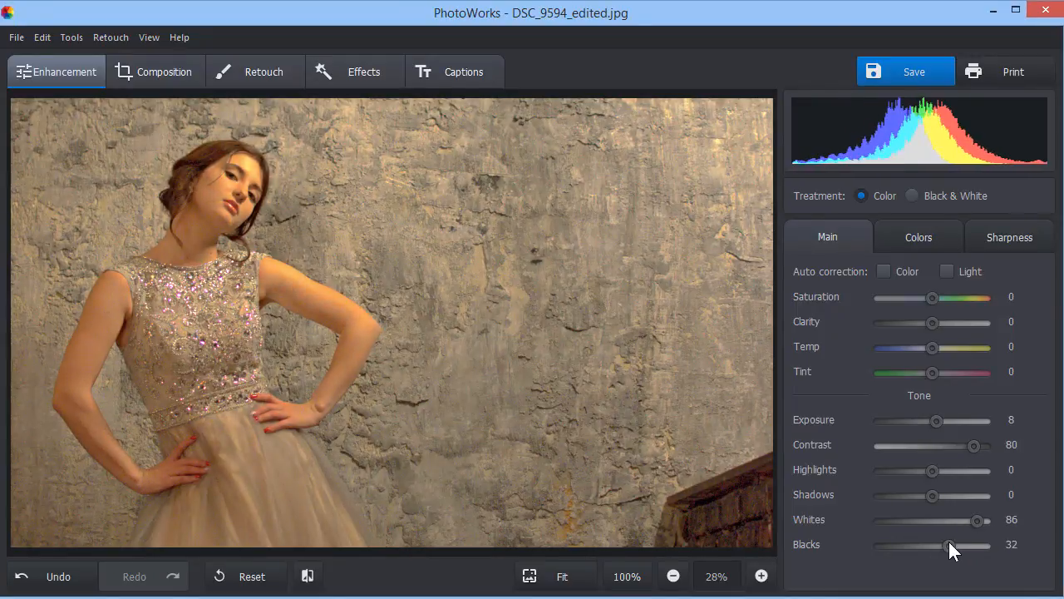
{"action": "left_click_drag", "start_coordinate": [950, 545], "coordinate": [955, 545]}
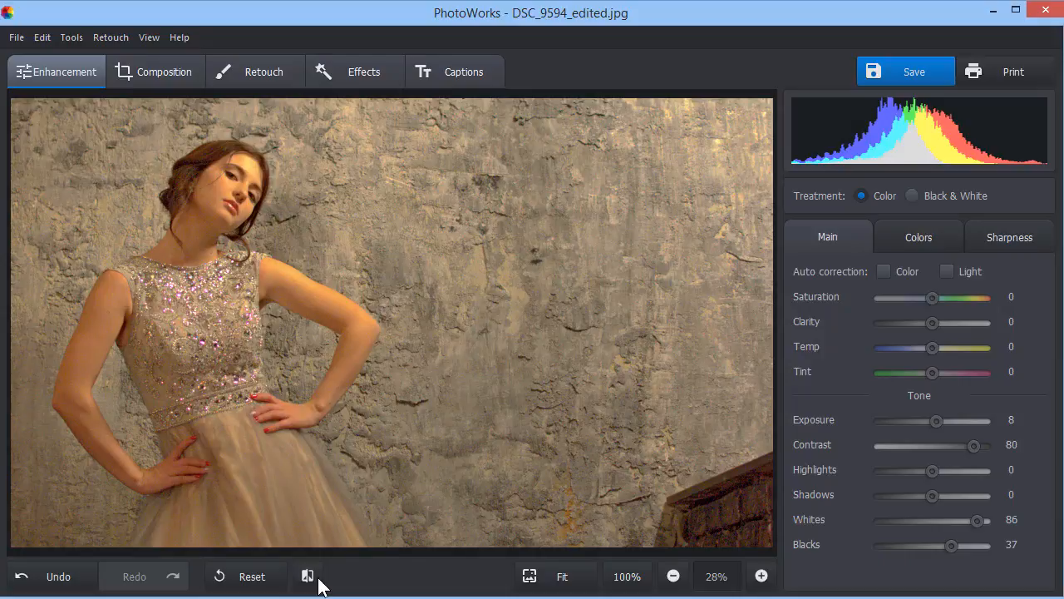
{"action": "left_click", "coordinate": [307, 575]}
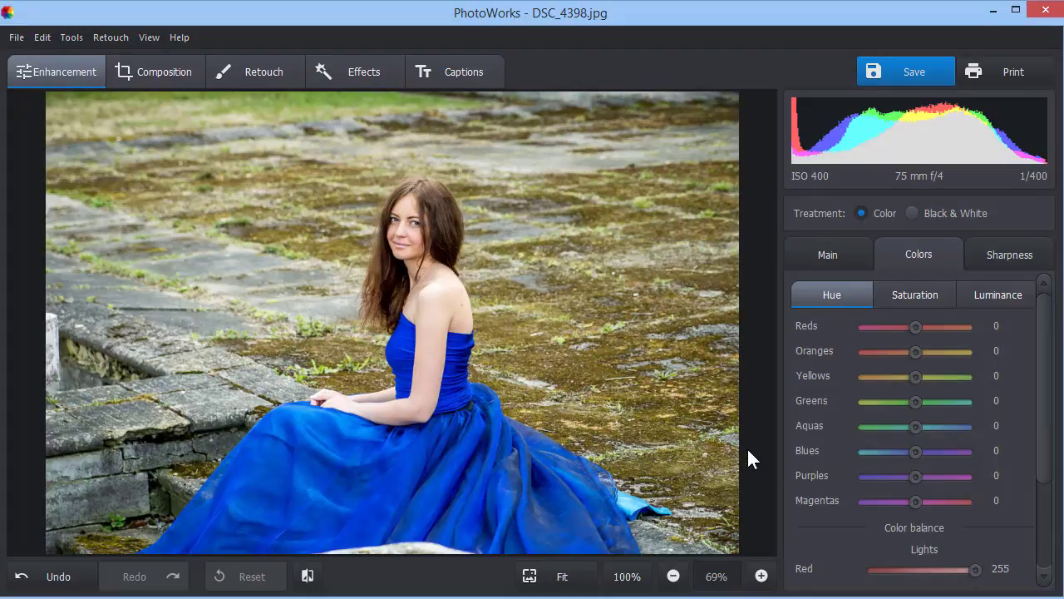
Set Blues hue to 70 and Blues saturation to 53, and slightly adjust Blues luminance.
{"action": "left_click_drag", "start_coordinate": [916, 451], "coordinate": [939, 451]}
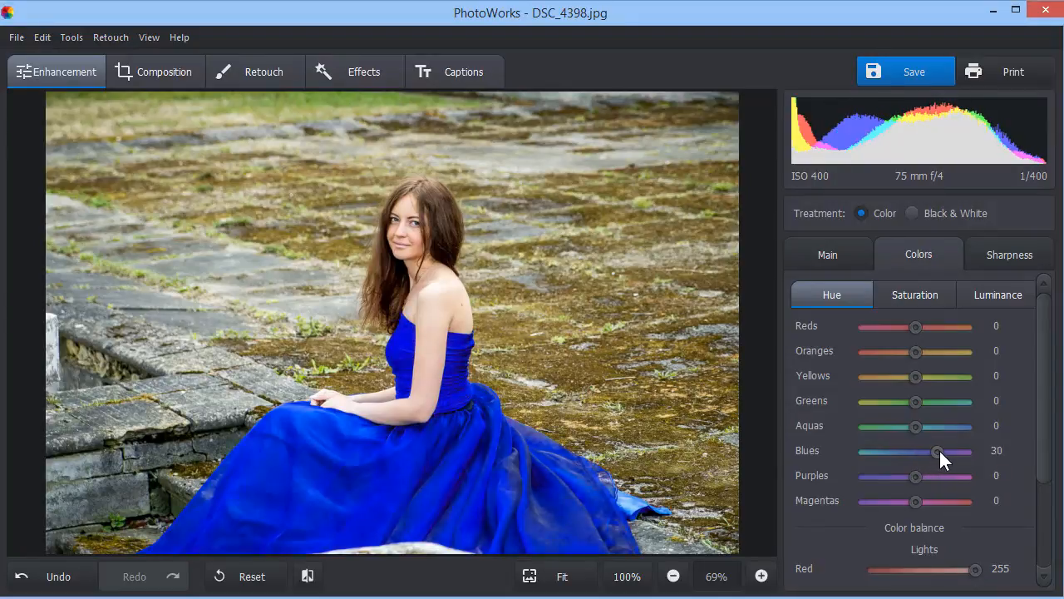
{"action": "left_click_drag", "start_coordinate": [938, 451], "coordinate": [966, 451]}
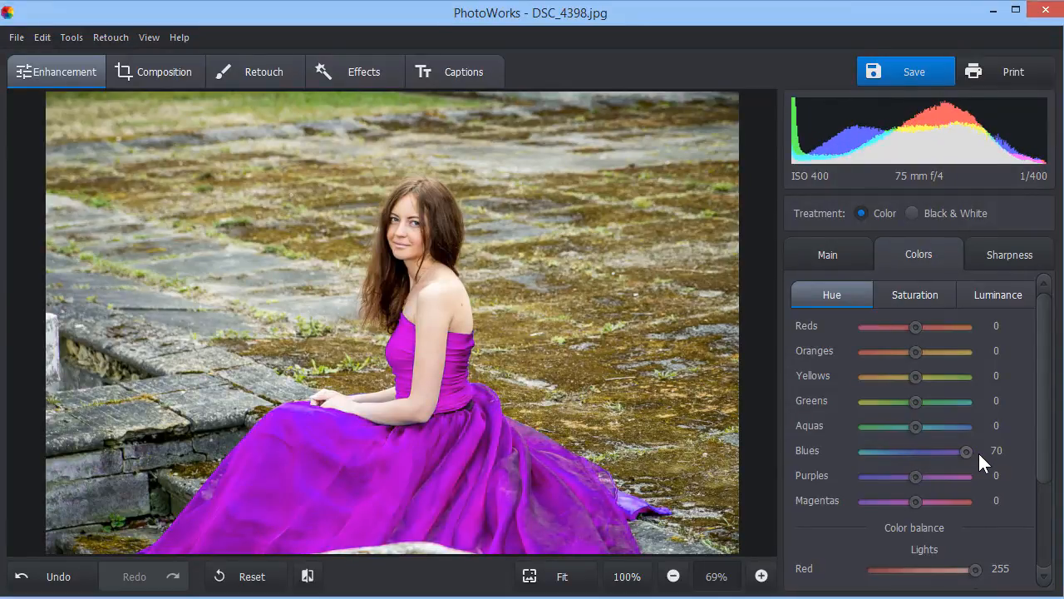
{"action": "left_click", "coordinate": [915, 294]}
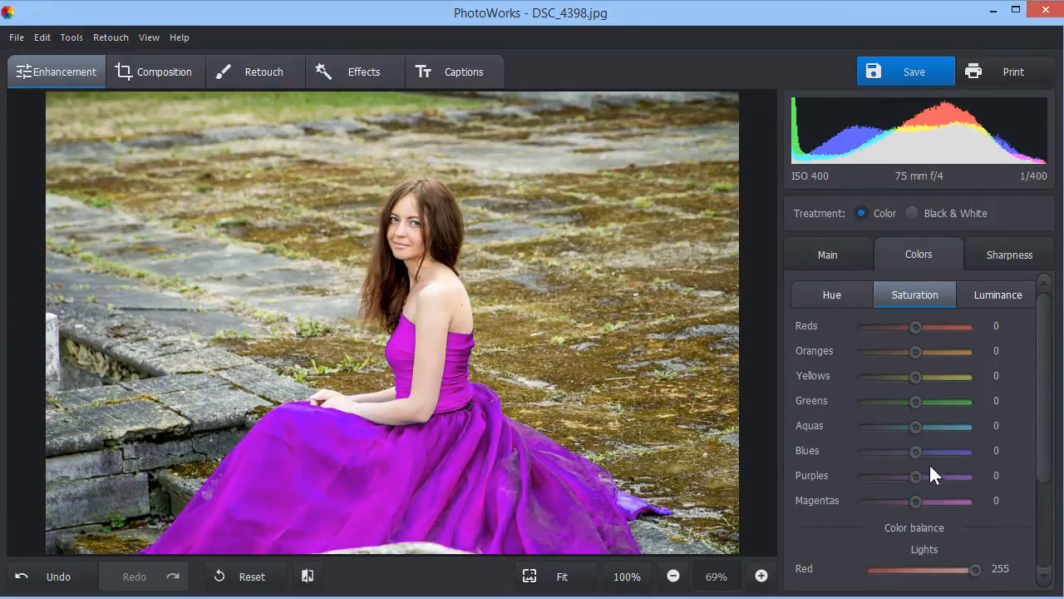
{"action": "left_click_drag", "start_coordinate": [916, 451], "coordinate": [929, 451]}
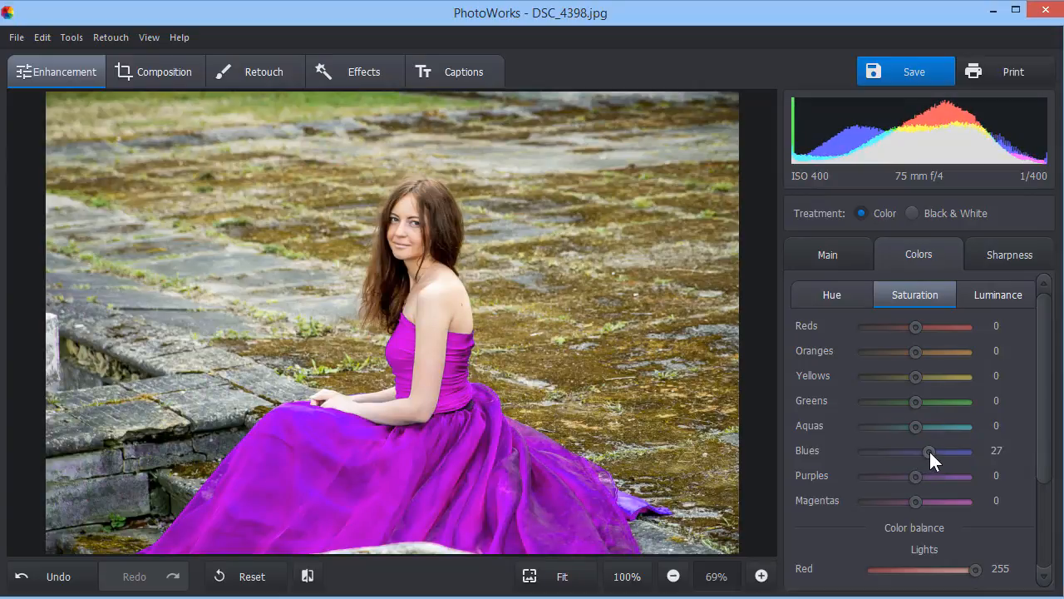
{"action": "left_click_drag", "start_coordinate": [928, 451], "coordinate": [943, 451]}
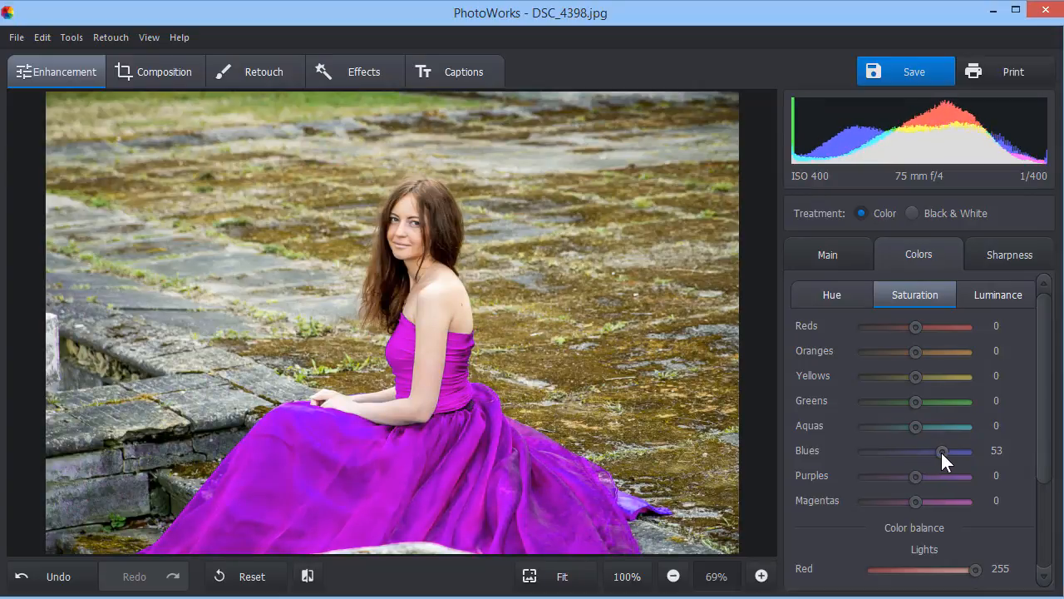
{"action": "left_click", "coordinate": [998, 294]}
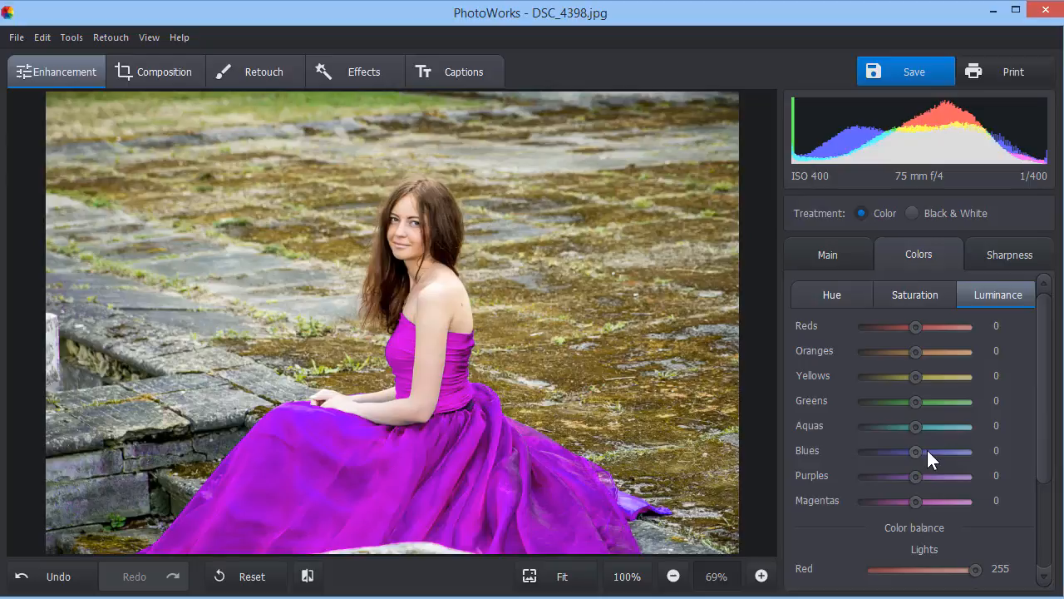
{"action": "left_click_drag", "start_coordinate": [915, 452], "coordinate": [919, 452]}
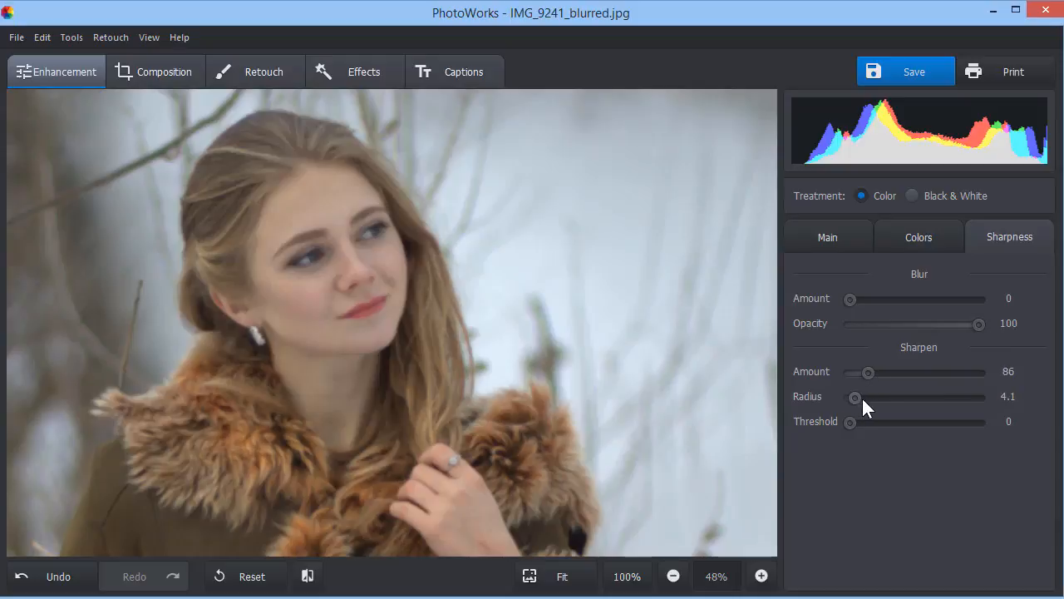
Widen the Sharpen Radius to 10.9 and compare the portrait with the original.
{"action": "left_click_drag", "start_coordinate": [855, 398], "coordinate": [863, 397]}
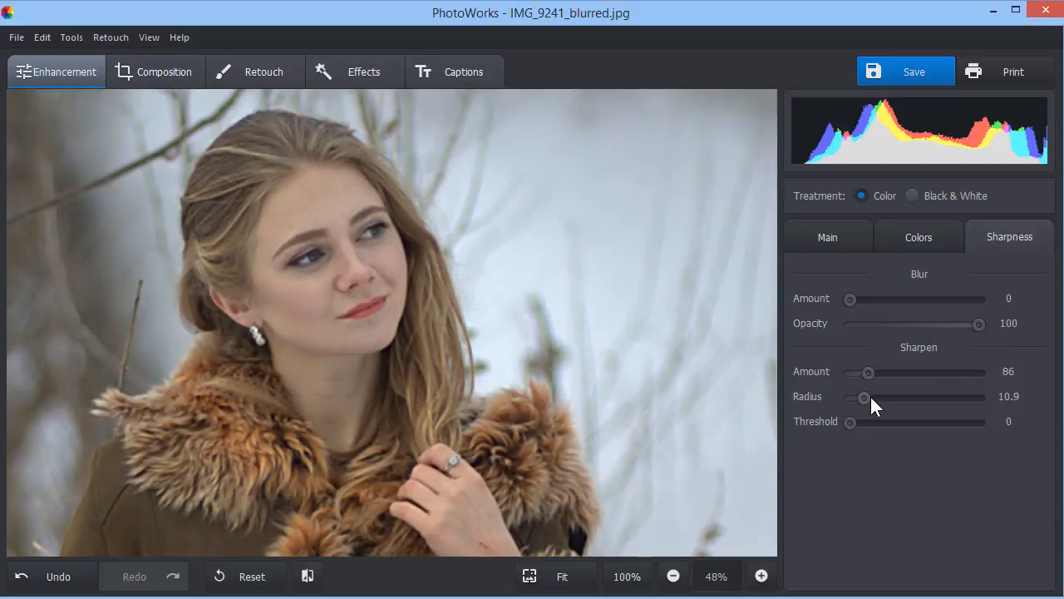
{"action": "left_click", "coordinate": [307, 575]}
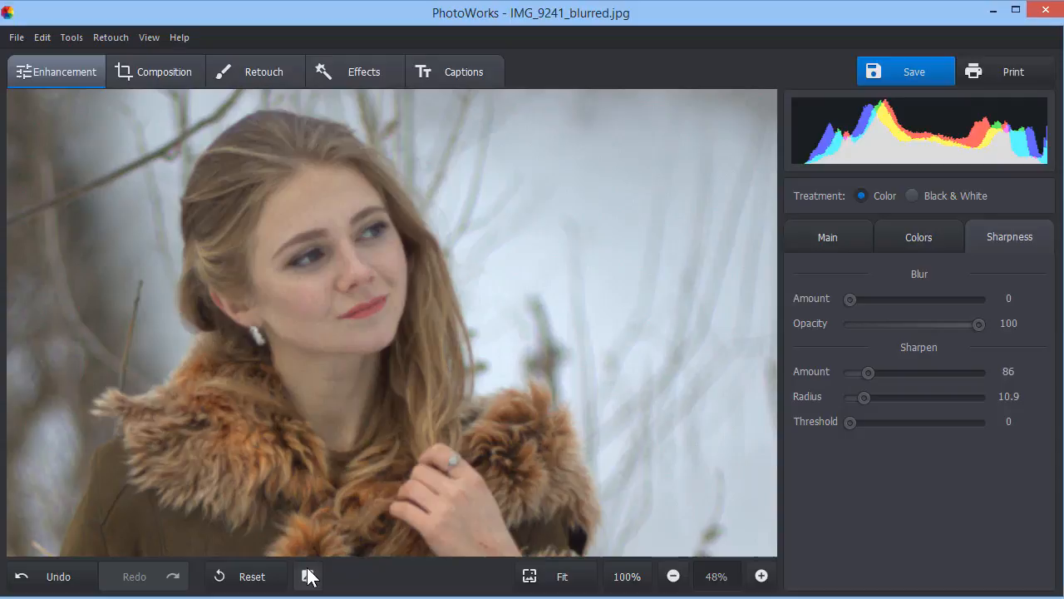
{"action": "left_click", "coordinate": [309, 576]}
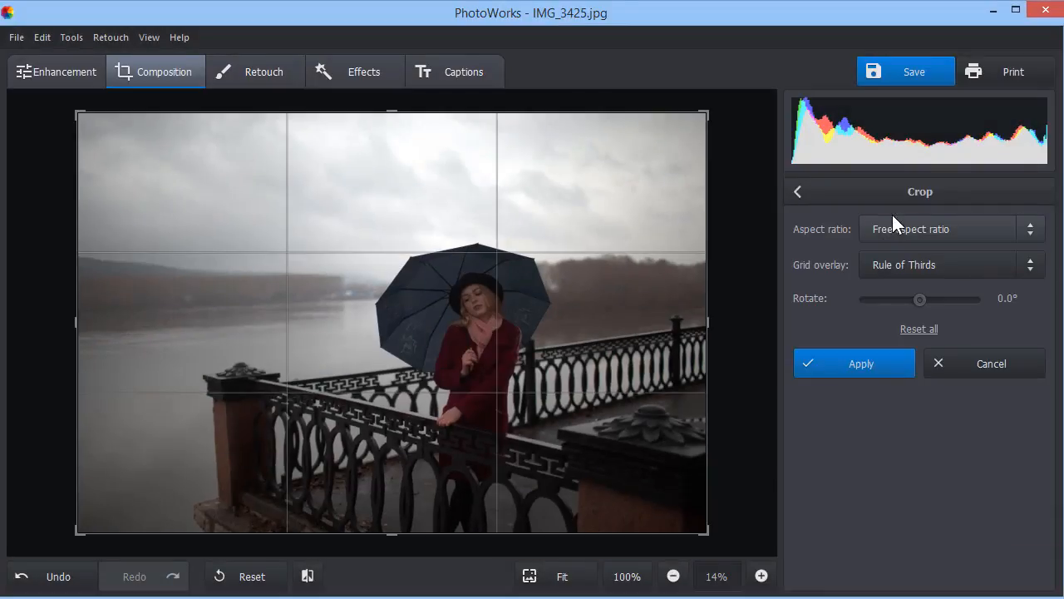
Try a 3:2 crop ratio, then choose Keep aspect ratio.
{"action": "left_click", "coordinate": [944, 229]}
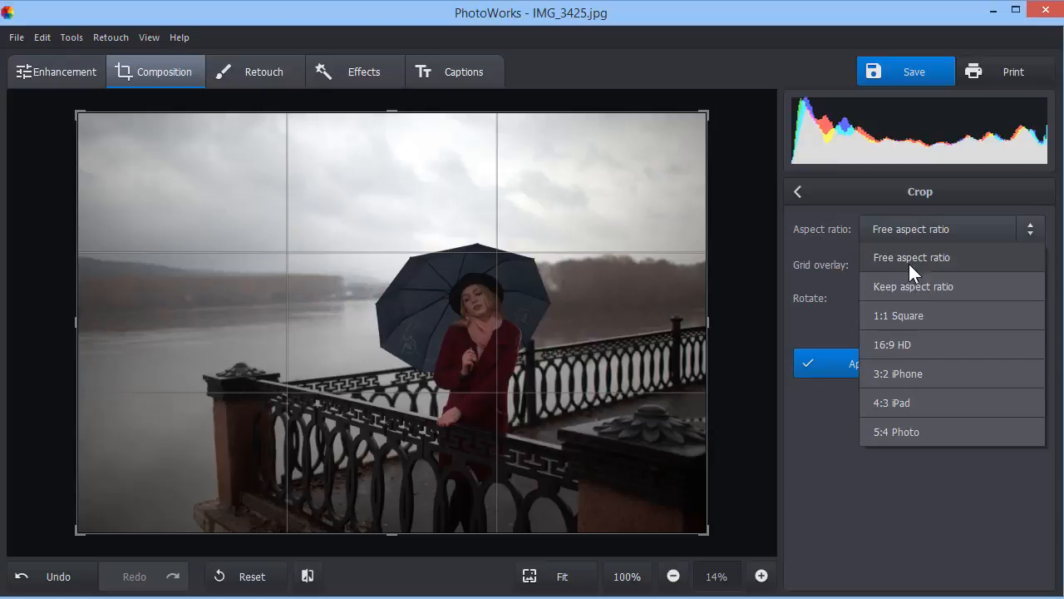
{"action": "left_click", "coordinate": [897, 315]}
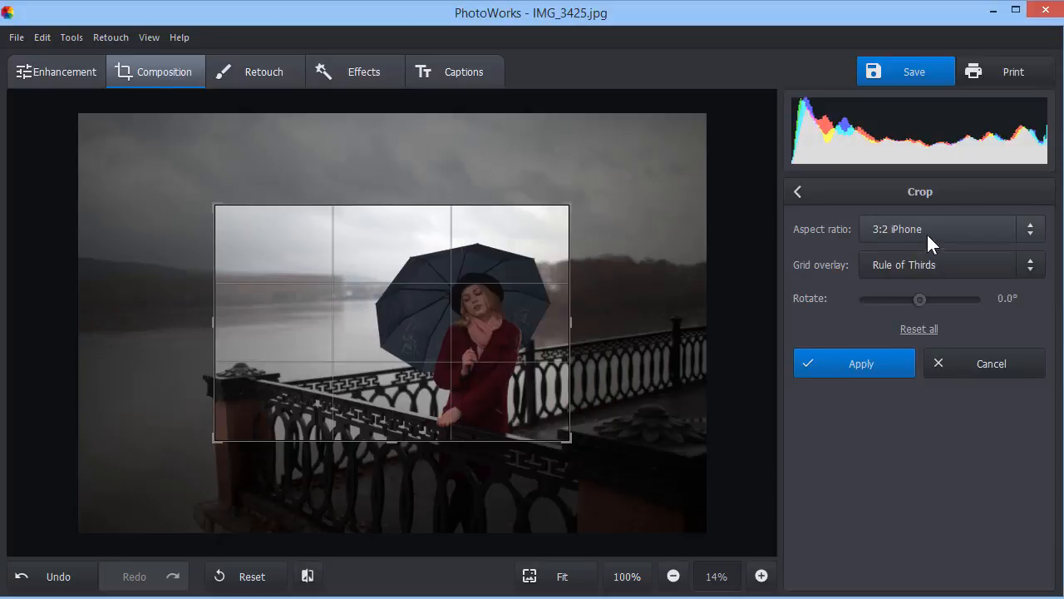
{"action": "left_click", "coordinate": [950, 228]}
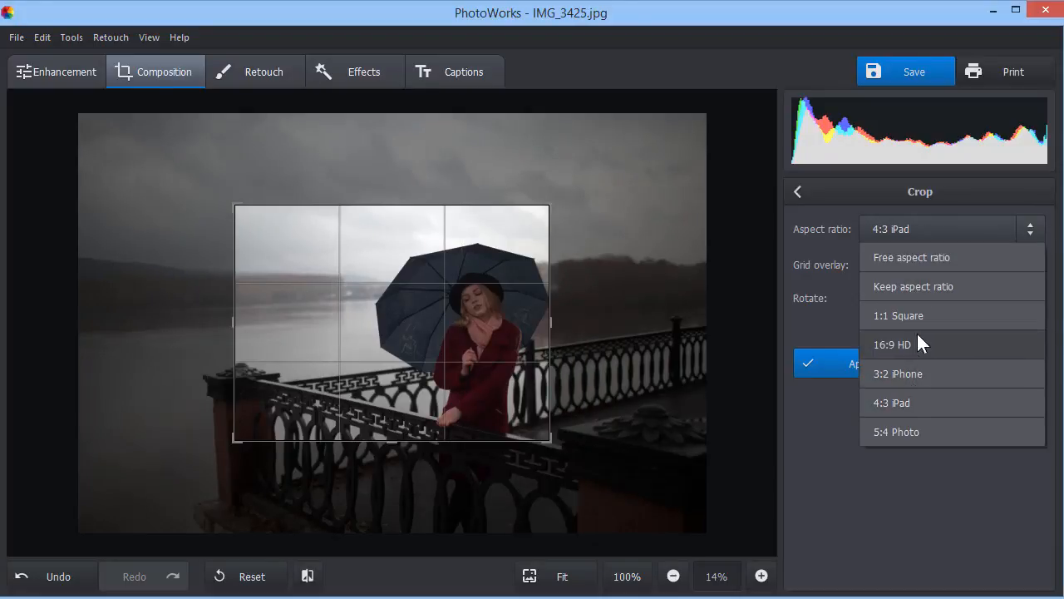
{"action": "left_click", "coordinate": [913, 286]}
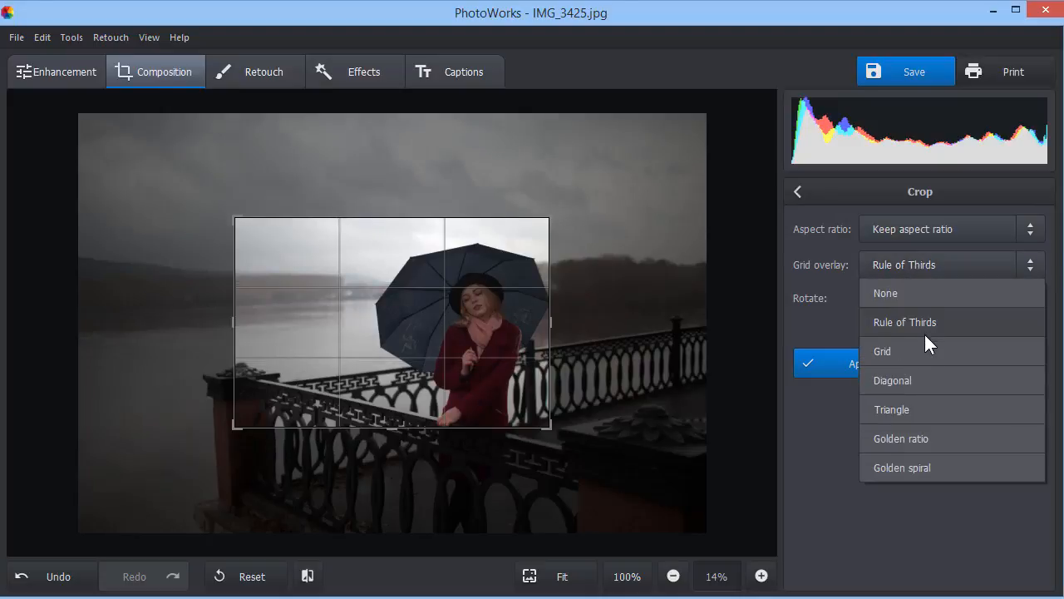
Use the Golden ratio overlay, resize the frame around the woman, and apply the crop.
{"action": "left_click", "coordinate": [882, 350]}
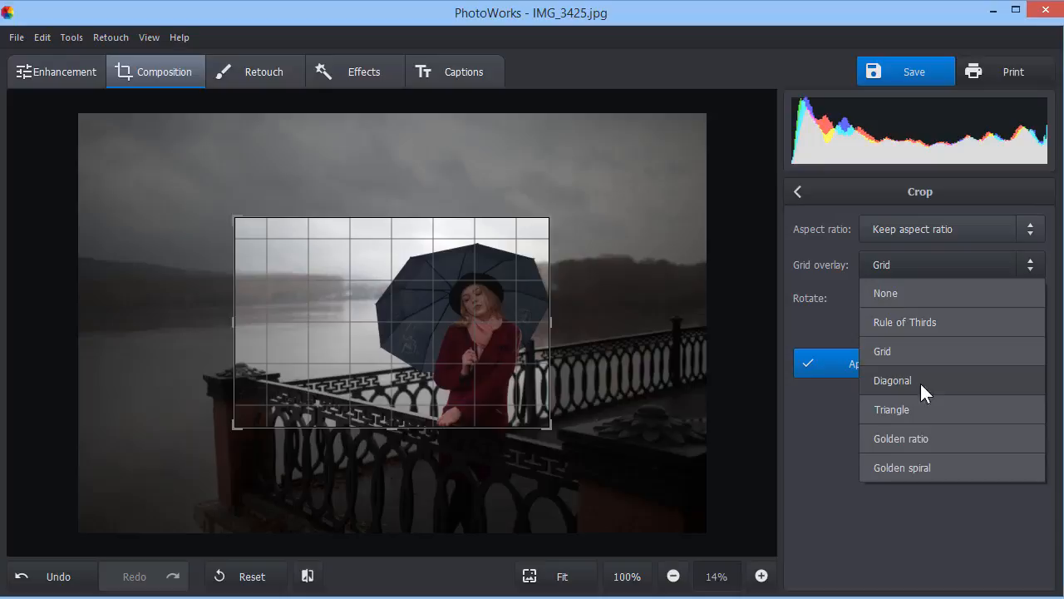
{"action": "left_click", "coordinate": [892, 409]}
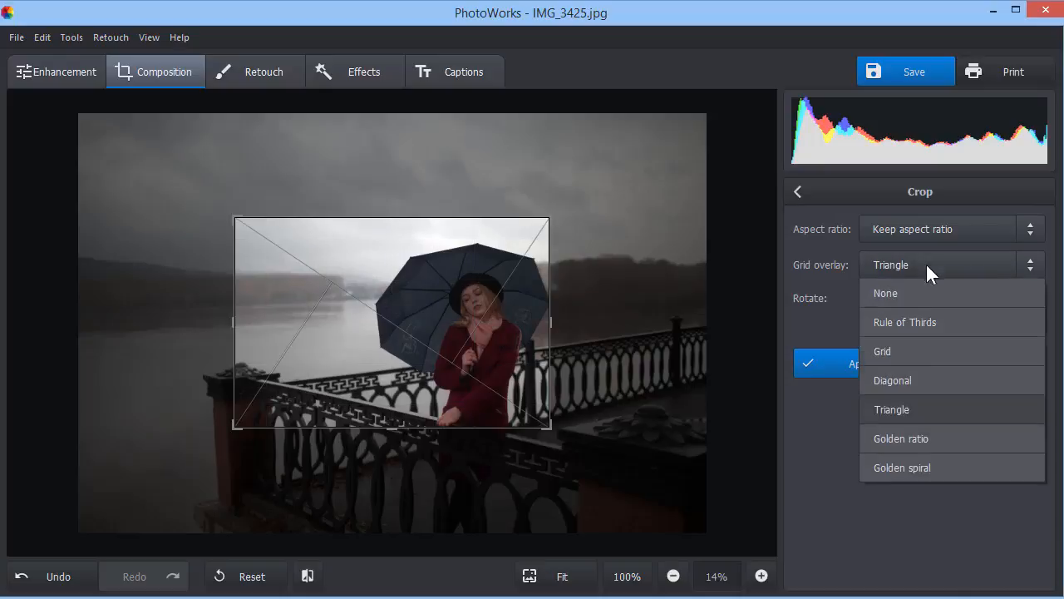
{"action": "left_click", "coordinate": [901, 438]}
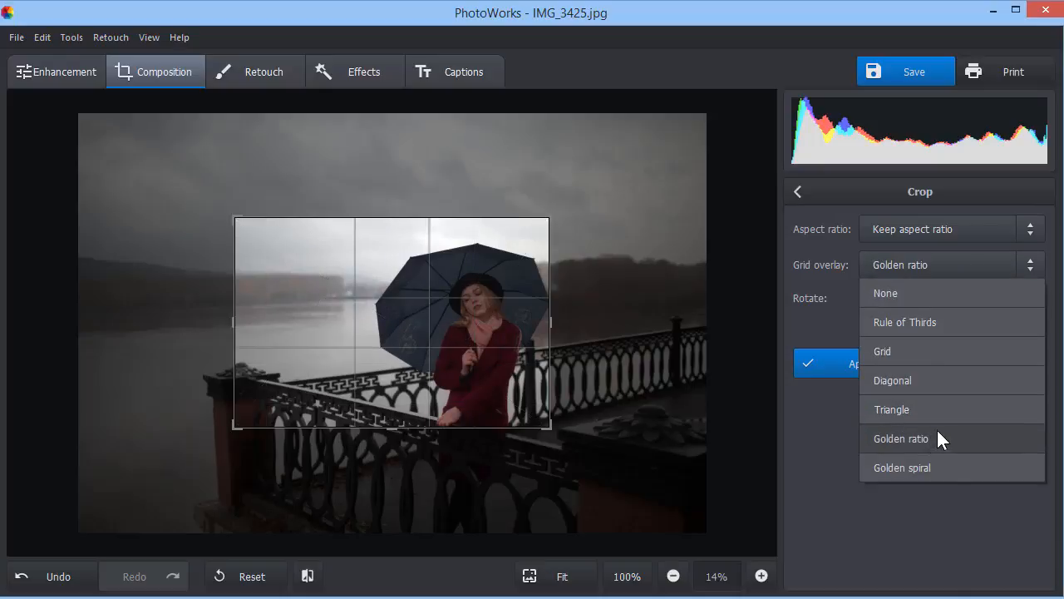
{"action": "left_click", "coordinate": [900, 439]}
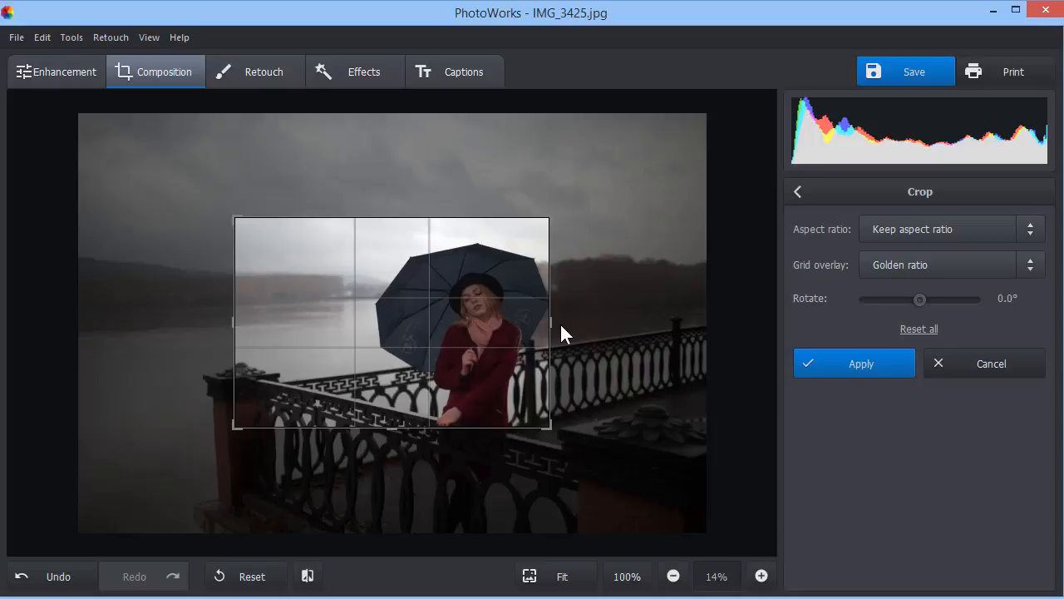
{"action": "left_click_drag", "start_coordinate": [549, 218], "coordinate": [615, 168]}
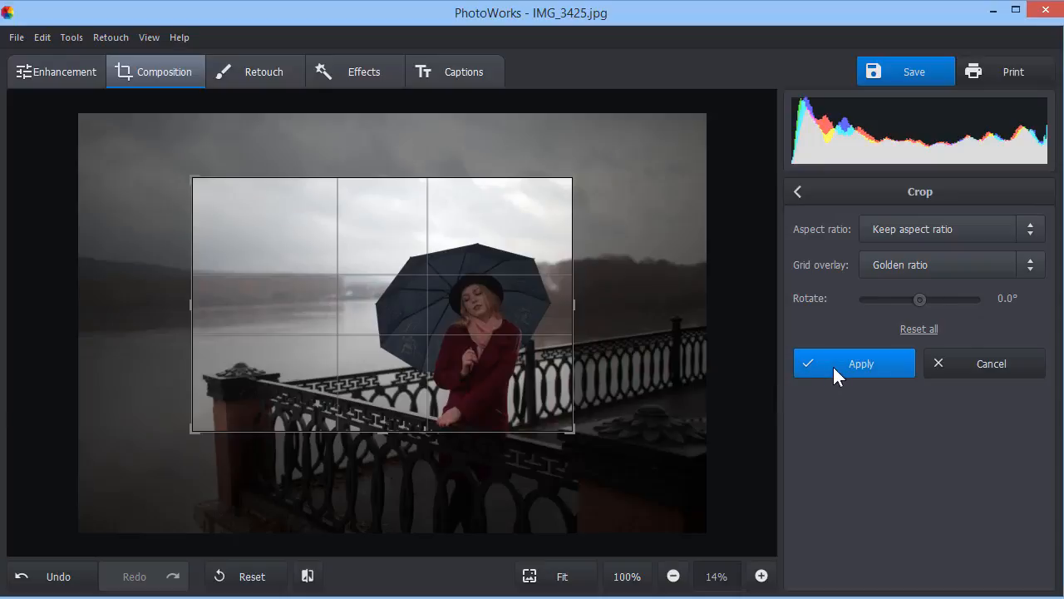
{"action": "left_click", "coordinate": [854, 364]}
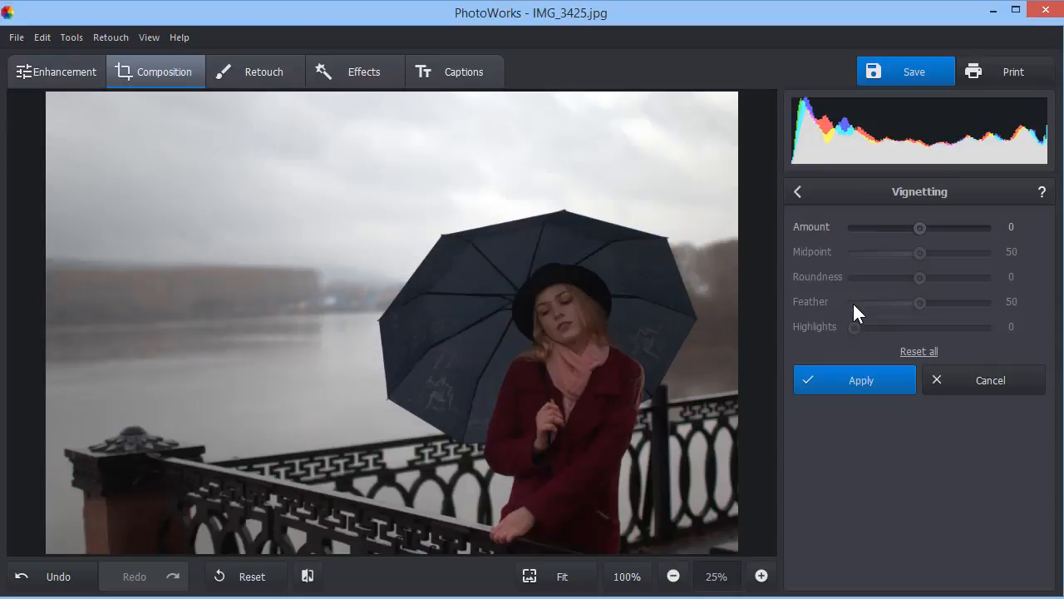
Set a light vignette: Amount 58, Midpoint 62, Roundness 37, Feather 61.
{"action": "left_click_drag", "start_coordinate": [920, 228], "coordinate": [868, 228]}
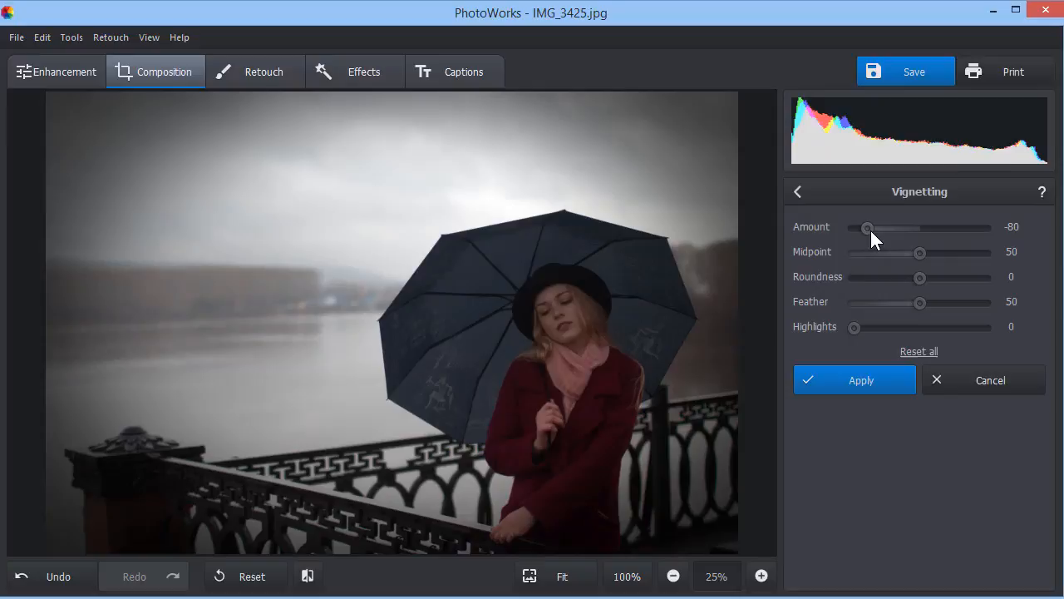
{"action": "left_click_drag", "start_coordinate": [868, 228], "coordinate": [959, 228]}
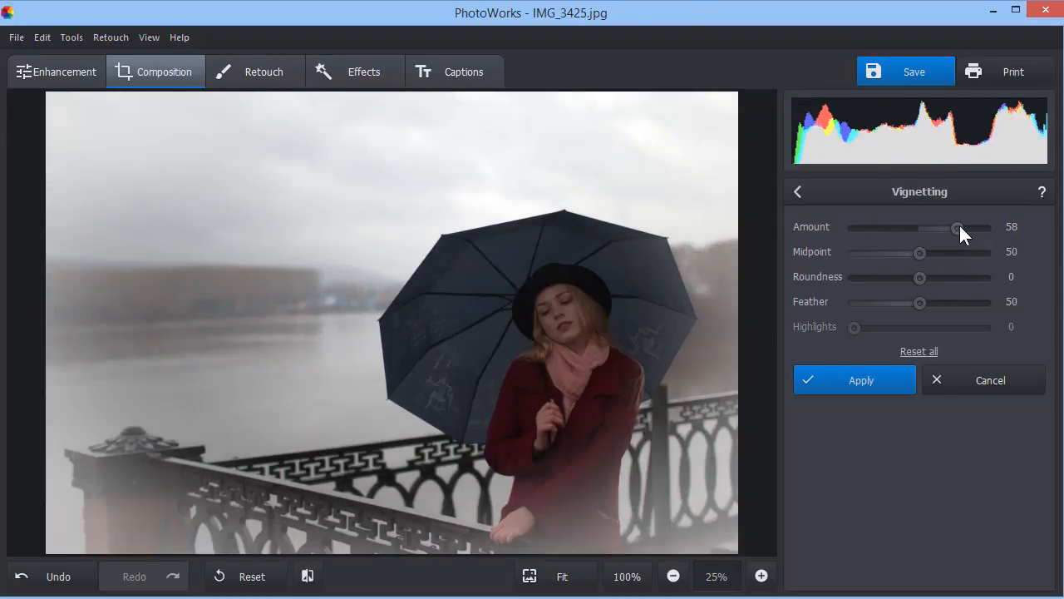
{"action": "left_click_drag", "start_coordinate": [920, 253], "coordinate": [940, 253]}
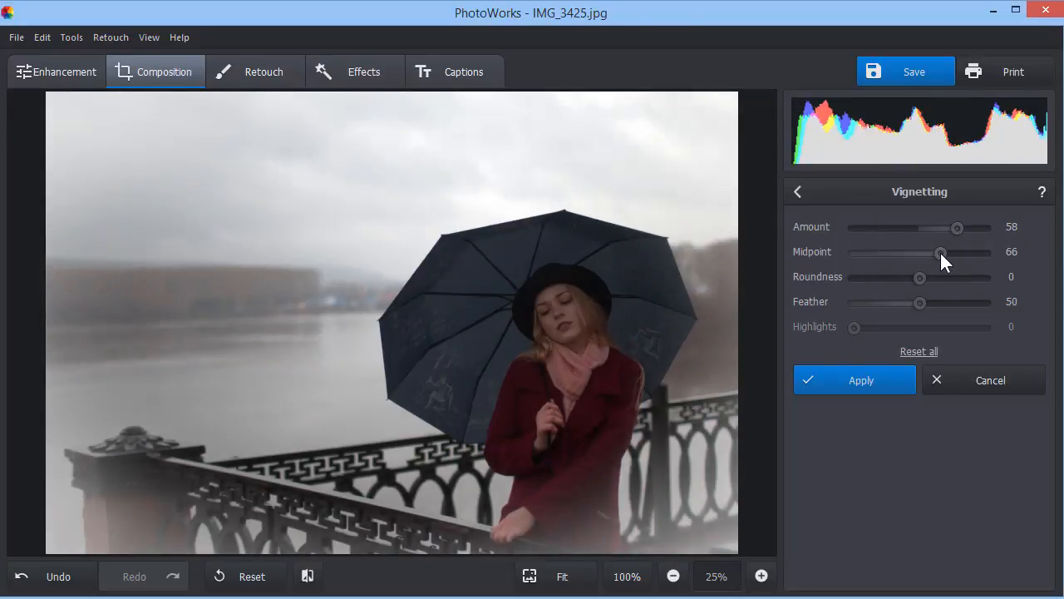
{"action": "left_click_drag", "start_coordinate": [920, 276], "coordinate": [943, 277]}
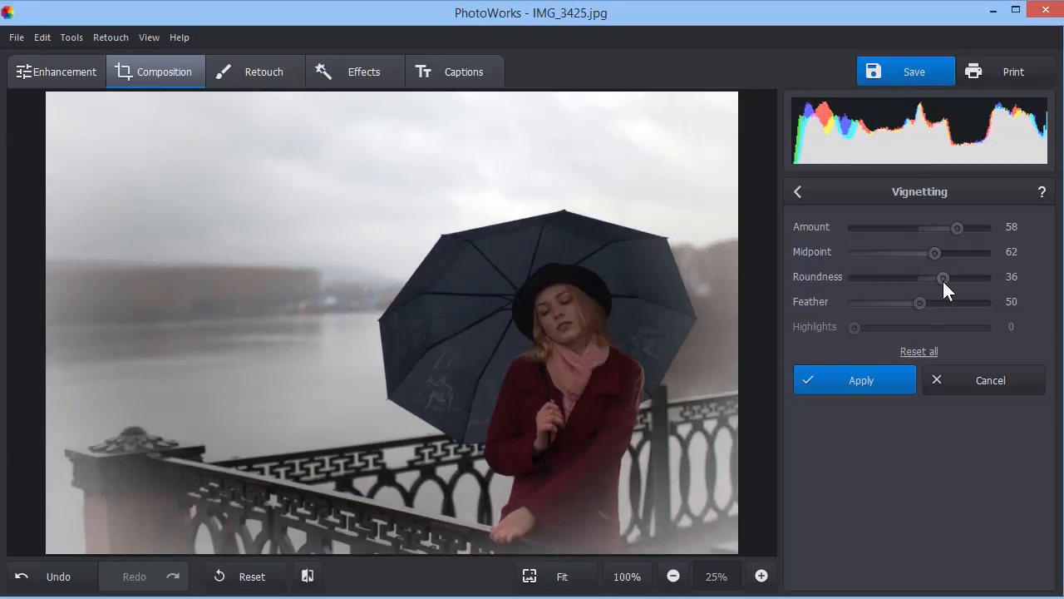
{"action": "left_click_drag", "start_coordinate": [919, 302], "coordinate": [933, 303]}
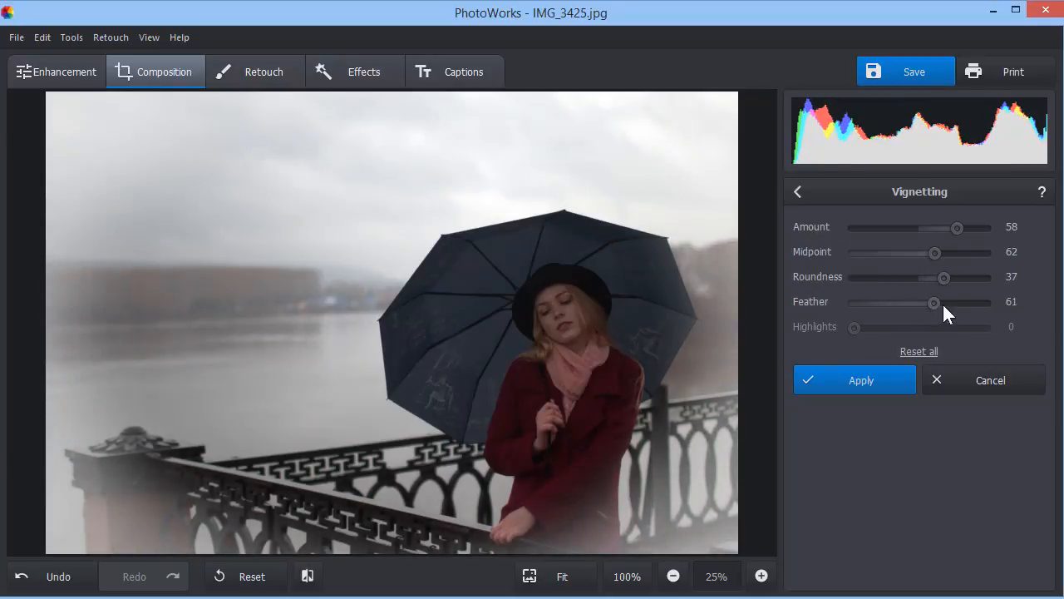
{"action": "left_click_drag", "start_coordinate": [933, 302], "coordinate": [950, 301]}
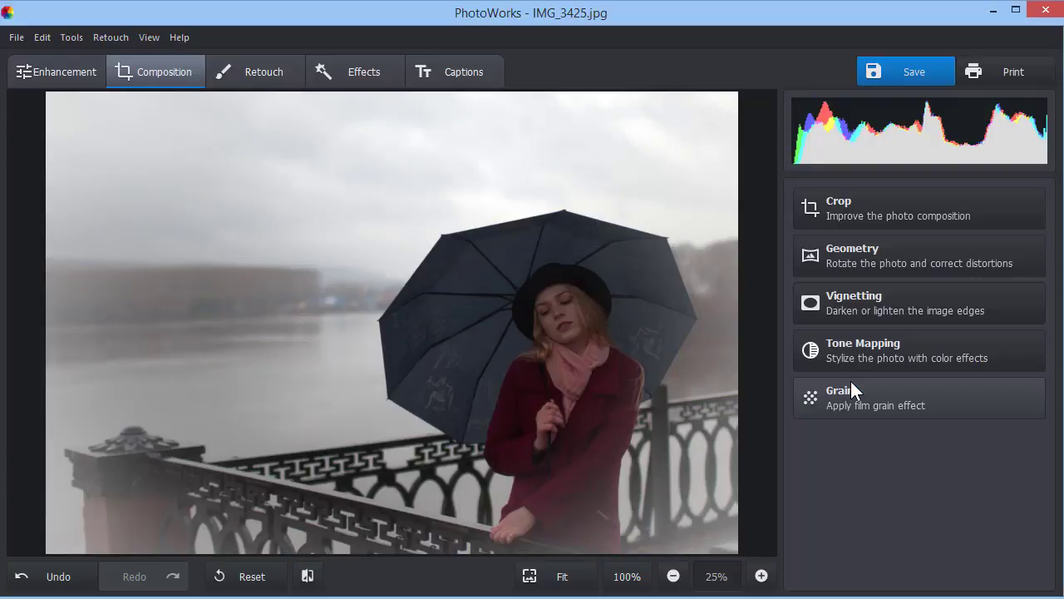
{"action": "left_click", "coordinate": [307, 576]}
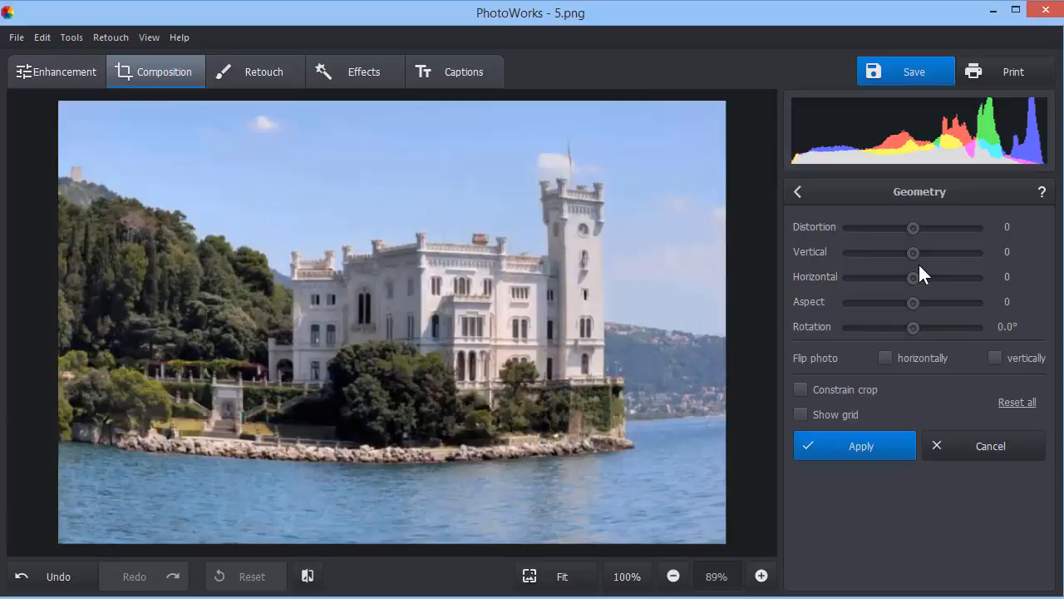
Show the grid, raise Distortion to 75, and tick Constrain crop.
{"action": "left_click", "coordinate": [800, 415]}
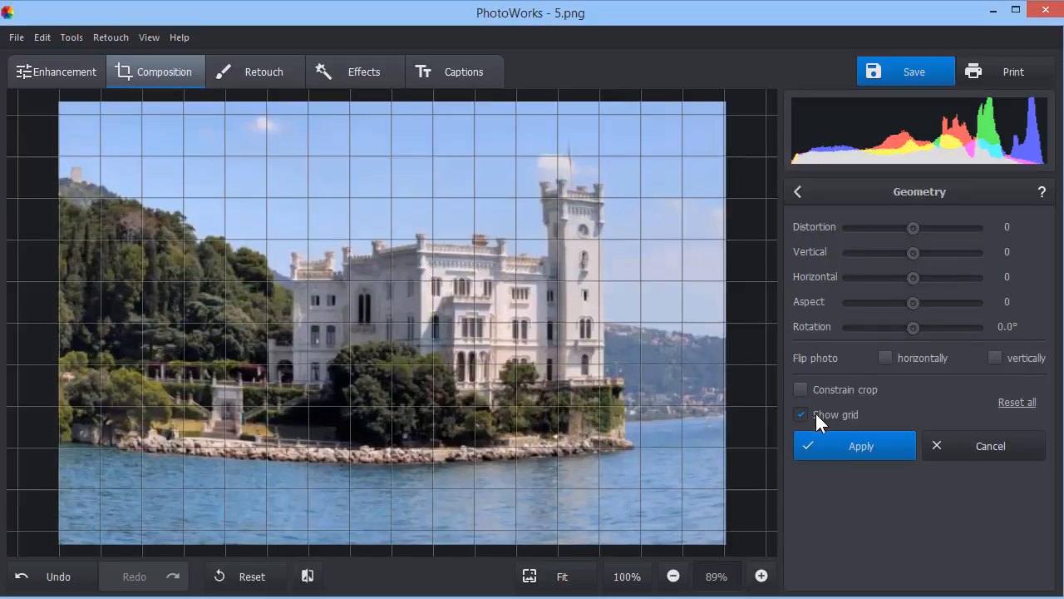
{"action": "left_click_drag", "start_coordinate": [913, 227], "coordinate": [928, 227]}
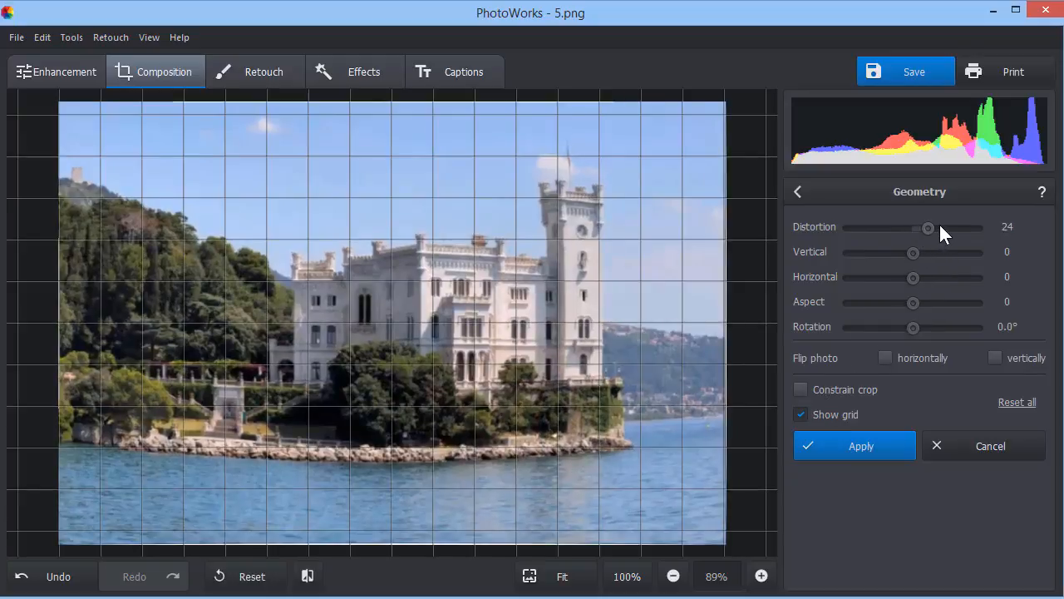
{"action": "left_click_drag", "start_coordinate": [929, 227], "coordinate": [961, 228]}
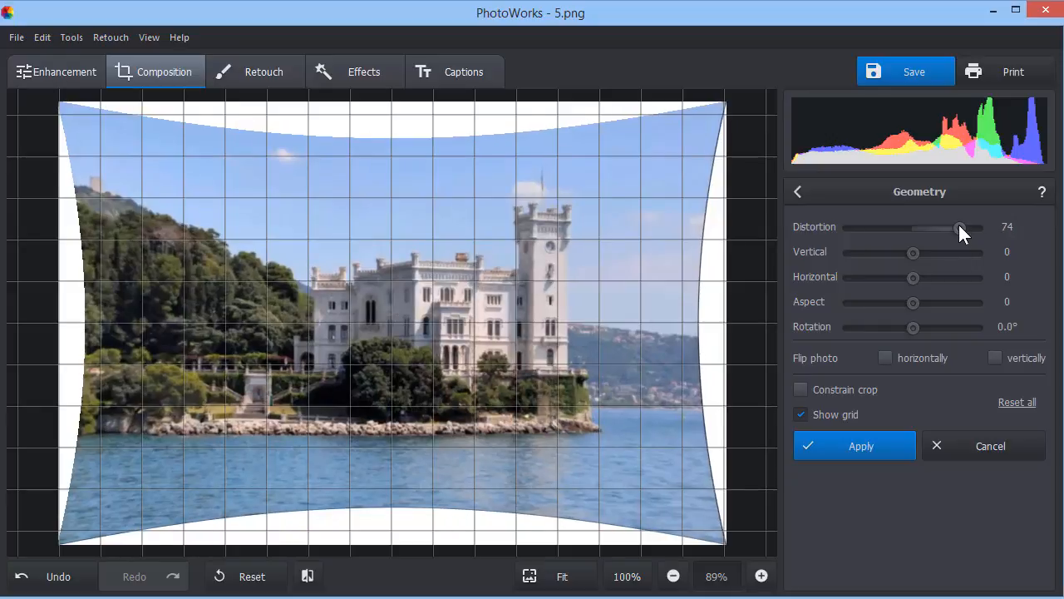
{"action": "left_click", "coordinate": [801, 390]}
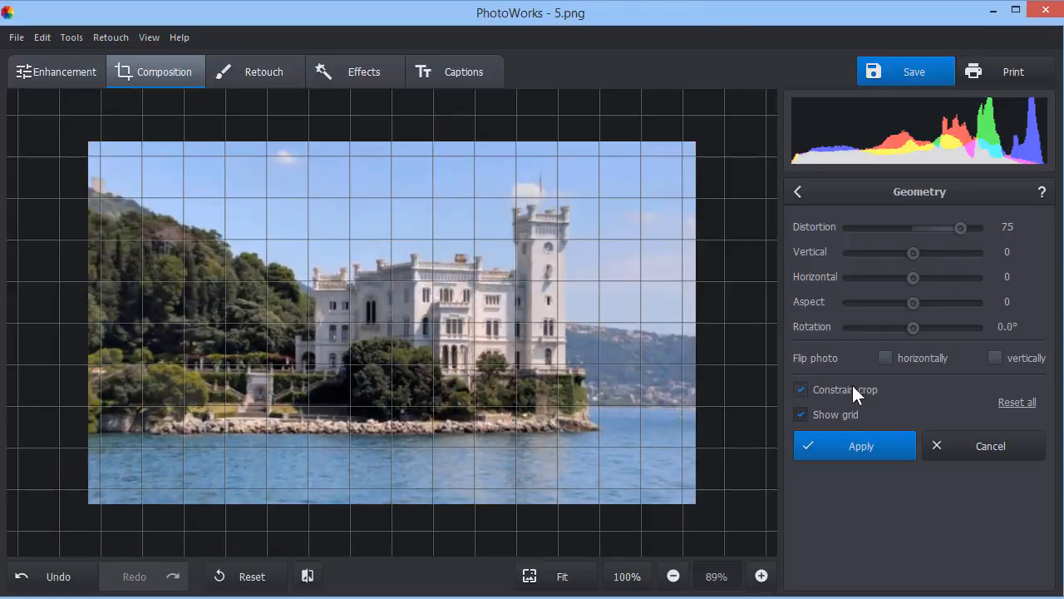
{"action": "left_click", "coordinate": [854, 445]}
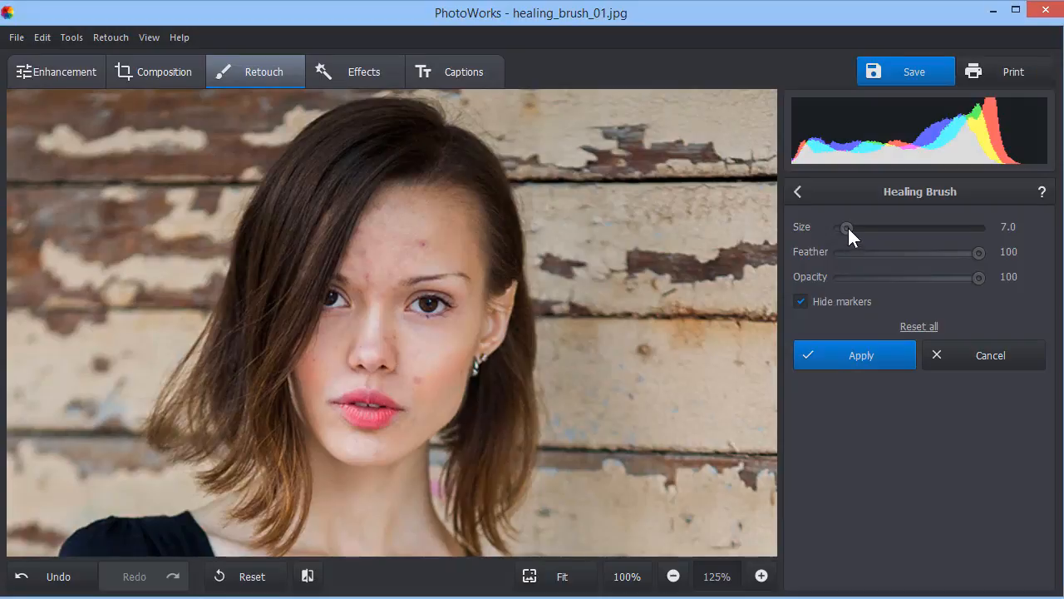
Heal the forehead spot, then shrink the brush to 4.5 and heal the cheek spot.
{"action": "left_click_drag", "start_coordinate": [848, 227], "coordinate": [844, 227]}
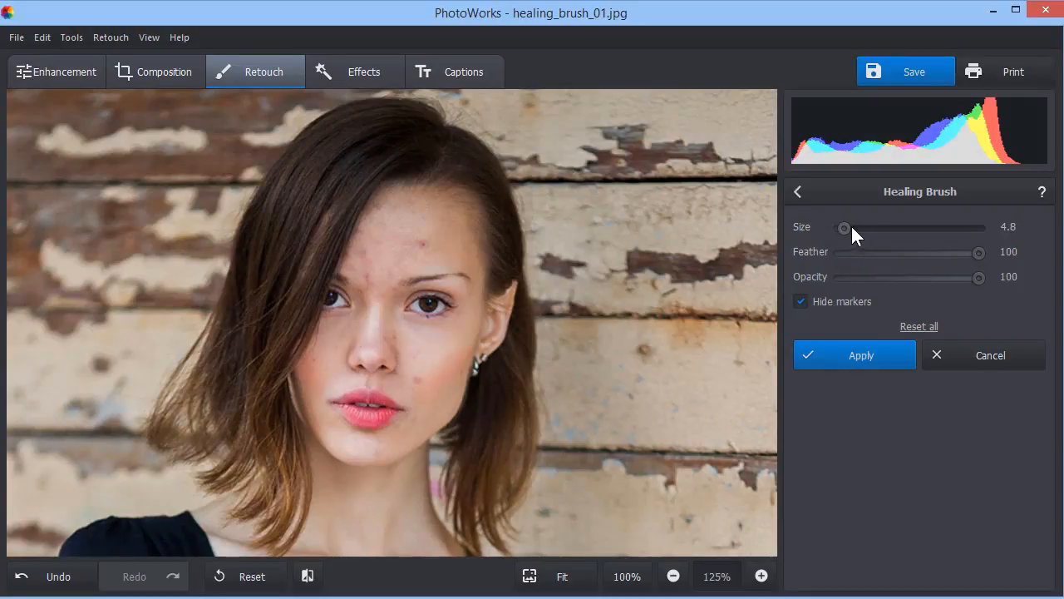
{"action": "left_click_drag", "start_coordinate": [844, 227], "coordinate": [848, 227]}
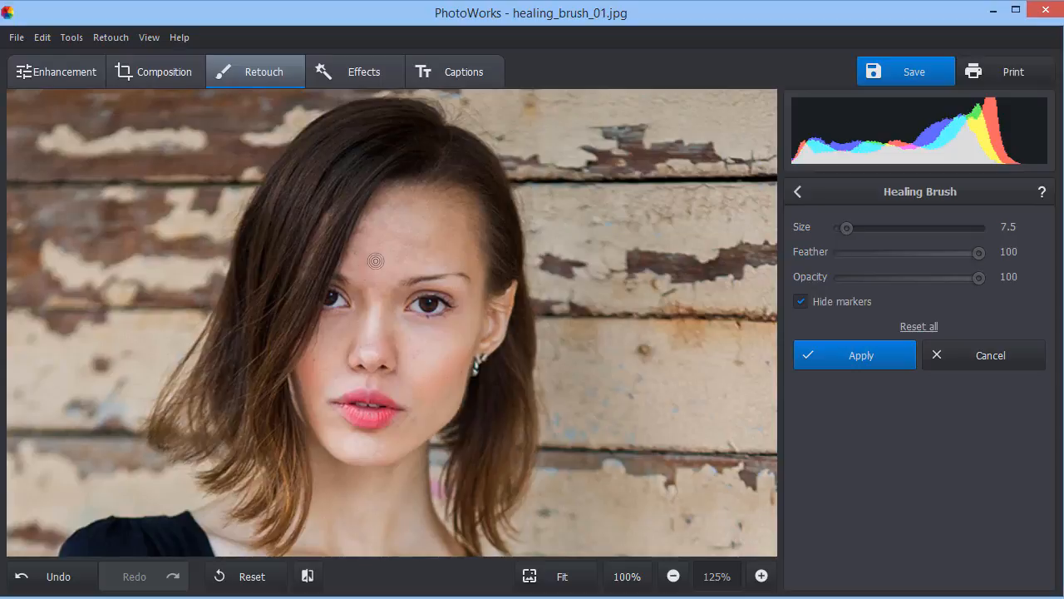
{"action": "left_click_drag", "start_coordinate": [847, 228], "coordinate": [843, 228]}
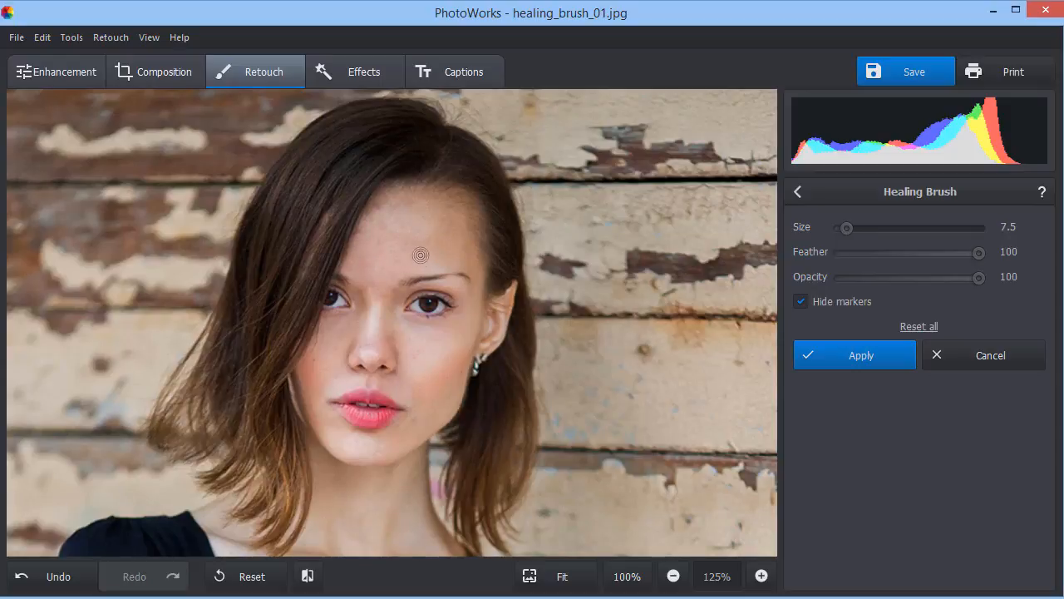
{"action": "left_click_drag", "start_coordinate": [847, 228], "coordinate": [844, 228]}
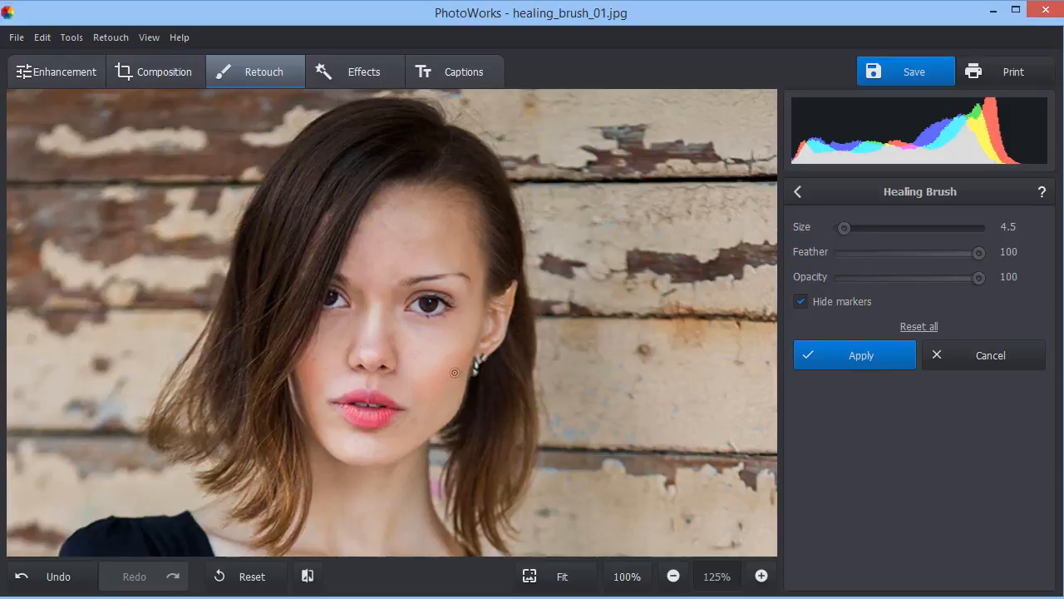
{"action": "left_click", "coordinate": [797, 191]}
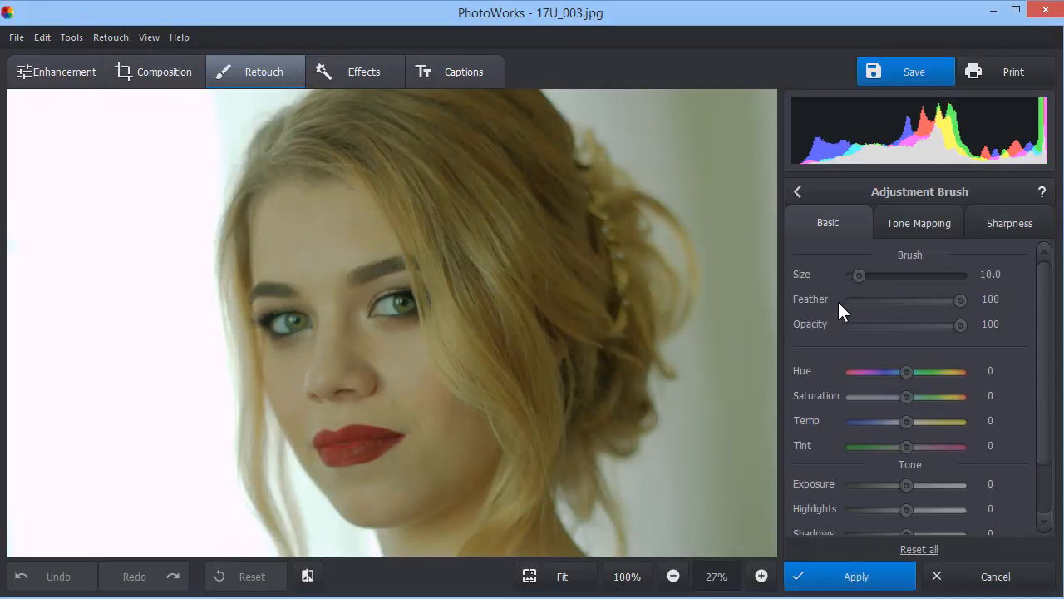
Paint the right eye with a size-46 brush, then set Hue 124 and Saturation 20.
{"action": "left_click_drag", "start_coordinate": [859, 275], "coordinate": [884, 275]}
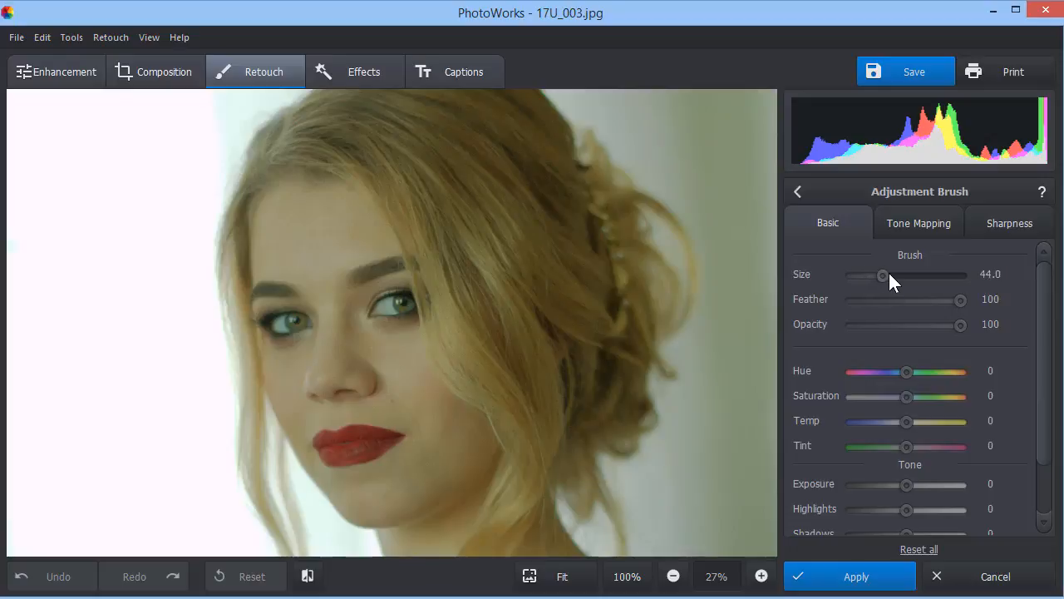
{"action": "left_click_drag", "start_coordinate": [883, 274], "coordinate": [885, 275]}
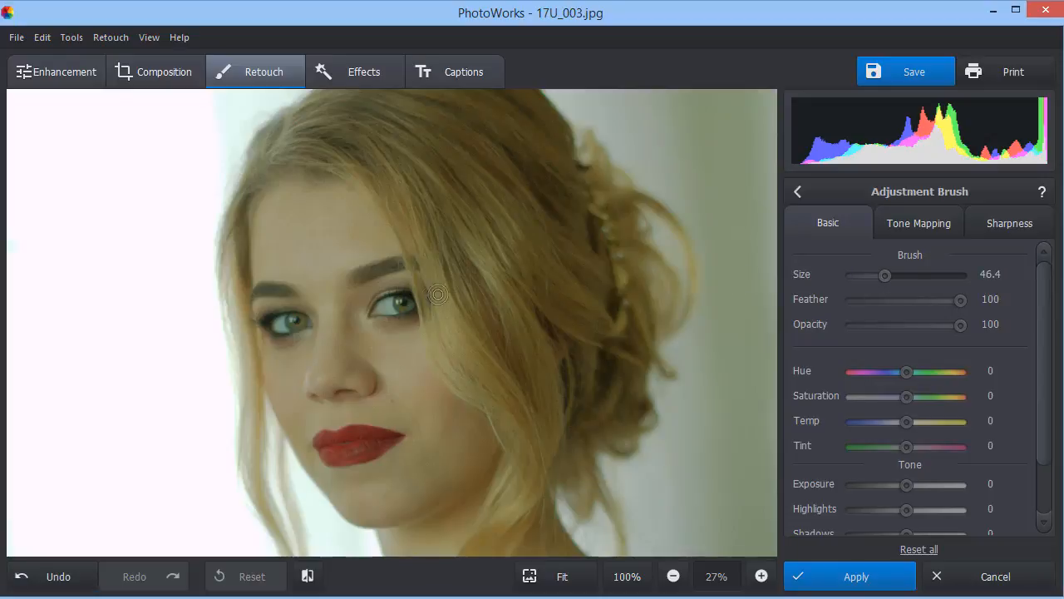
{"action": "mouse_move", "coordinate": [403, 305]}
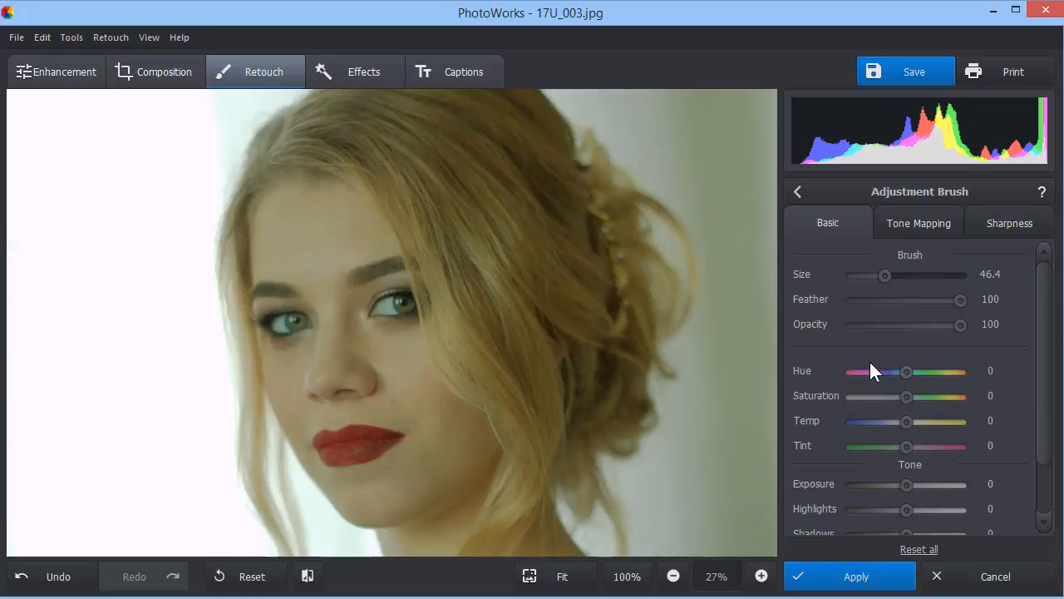
{"action": "left_click_drag", "start_coordinate": [907, 372], "coordinate": [950, 371]}
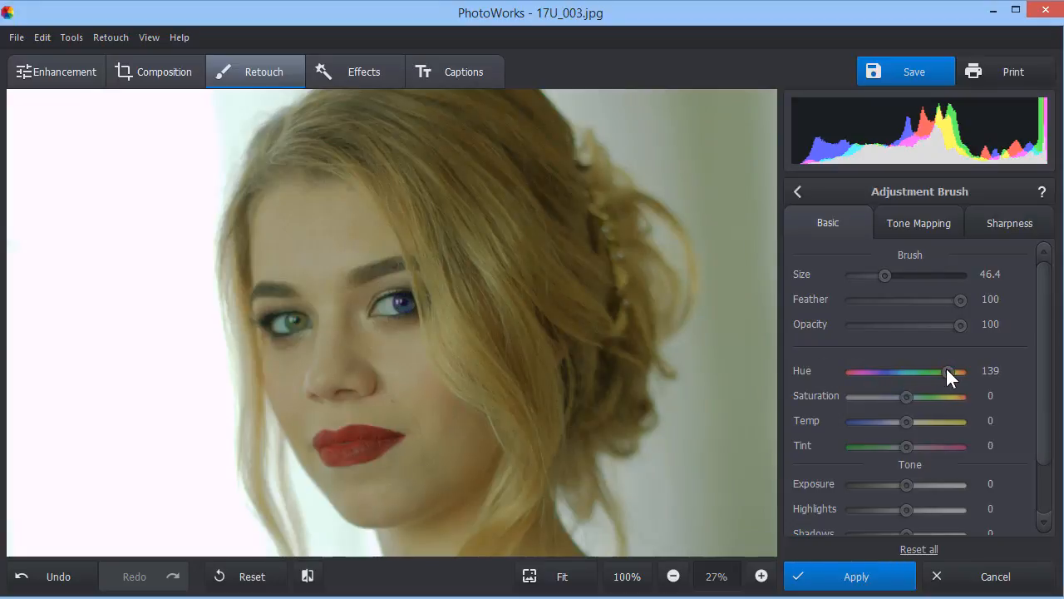
{"action": "left_click_drag", "start_coordinate": [955, 372], "coordinate": [941, 371]}
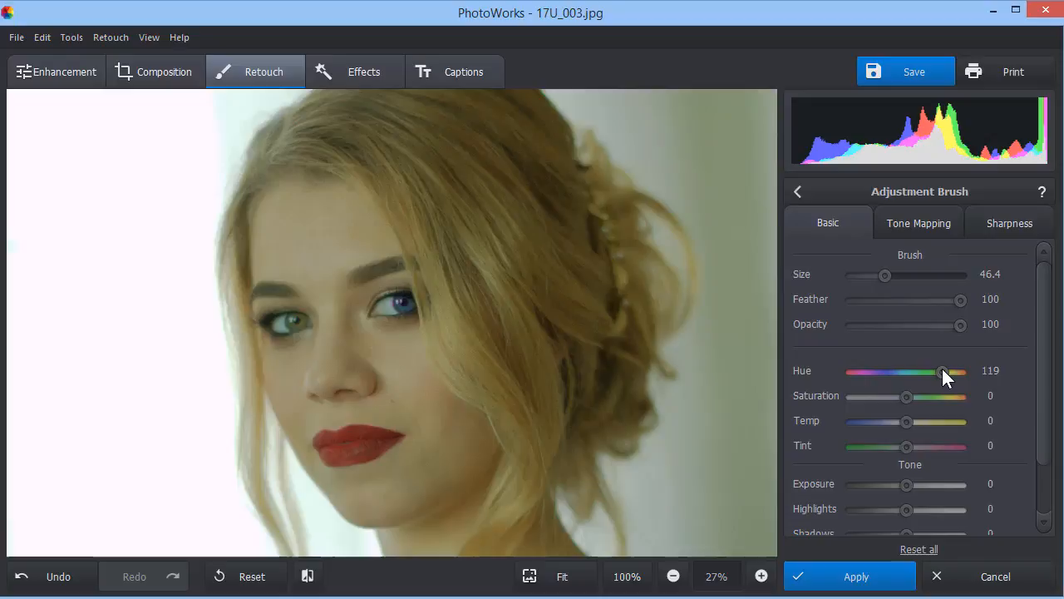
{"action": "left_click_drag", "start_coordinate": [940, 372], "coordinate": [945, 371]}
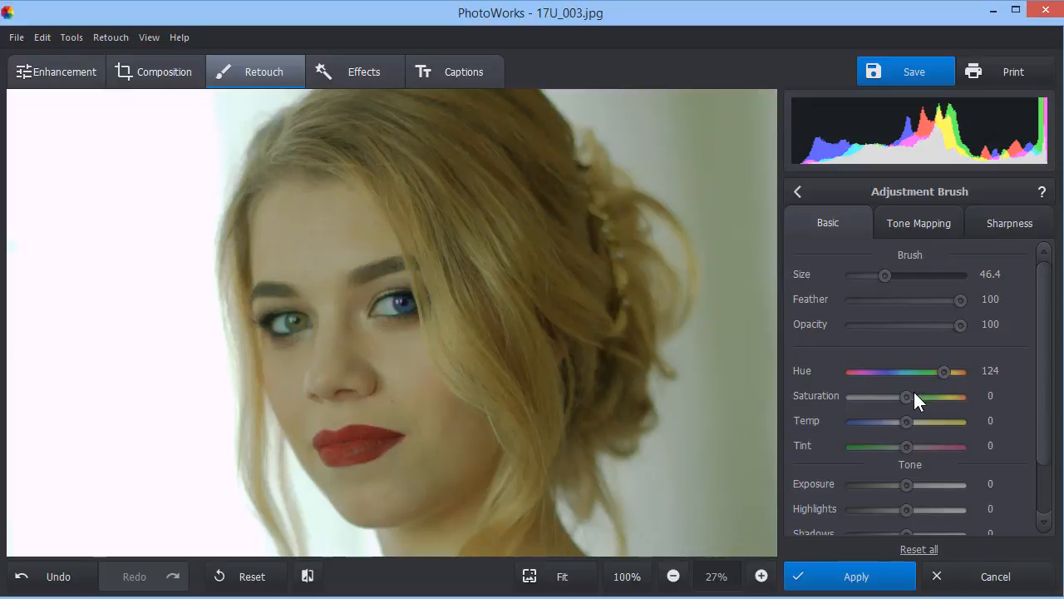
{"action": "left_click_drag", "start_coordinate": [906, 397], "coordinate": [917, 396]}
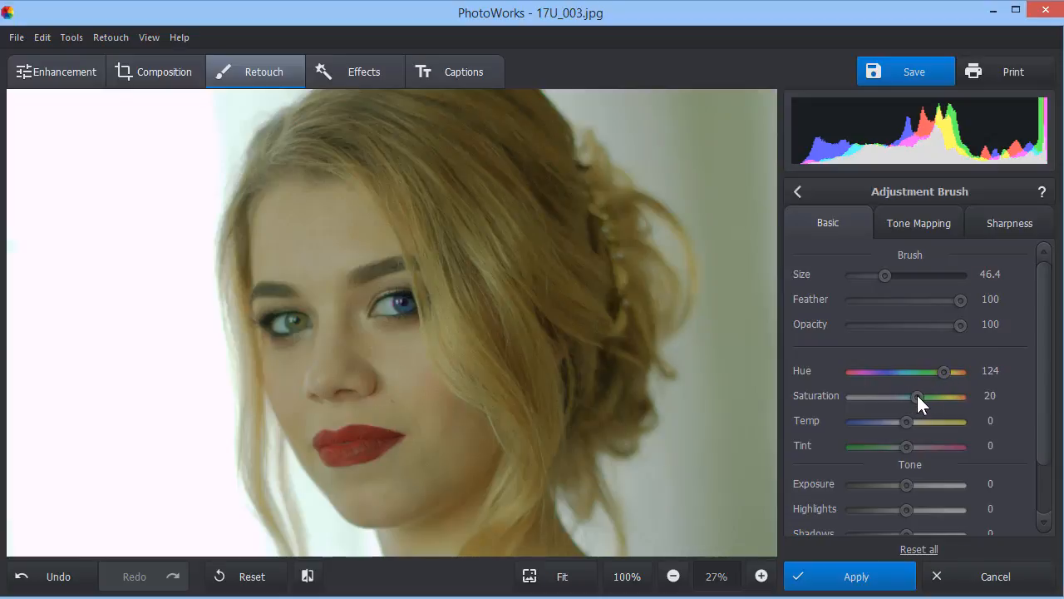
{"action": "left_click_drag", "start_coordinate": [918, 396], "coordinate": [938, 396]}
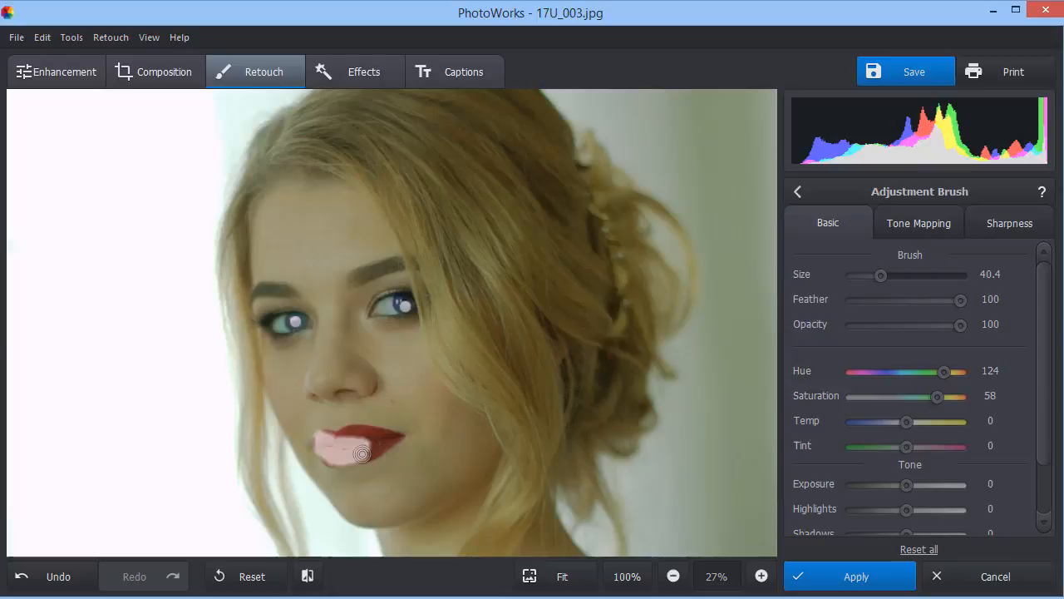
Brush over the lips, set Hue -1 and Saturation 41, then compare with the original.
{"action": "left_click_drag", "start_coordinate": [362, 453], "coordinate": [391, 439]}
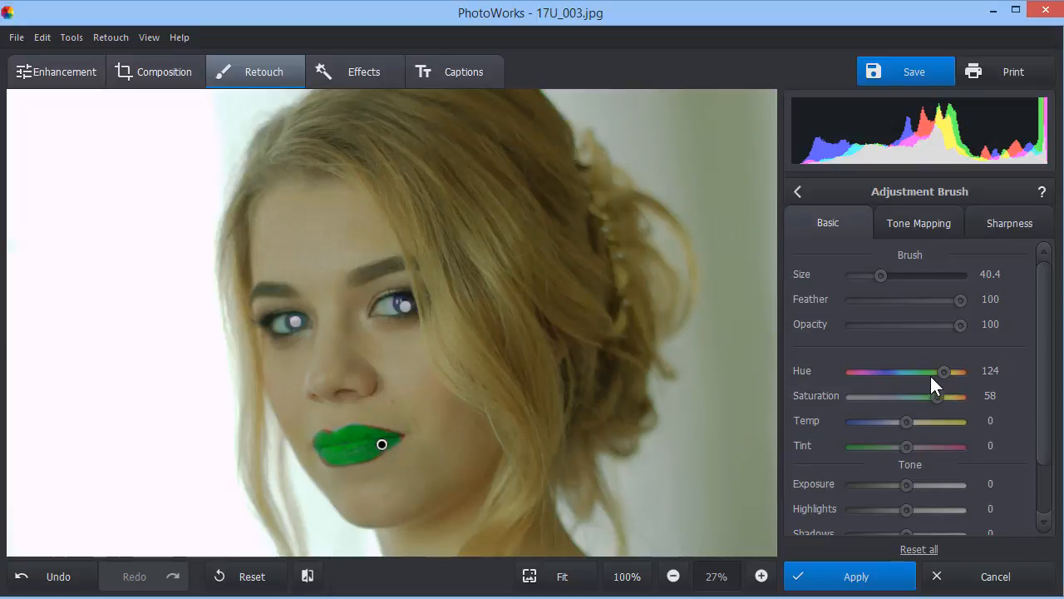
{"action": "left_click_drag", "start_coordinate": [944, 371], "coordinate": [907, 372]}
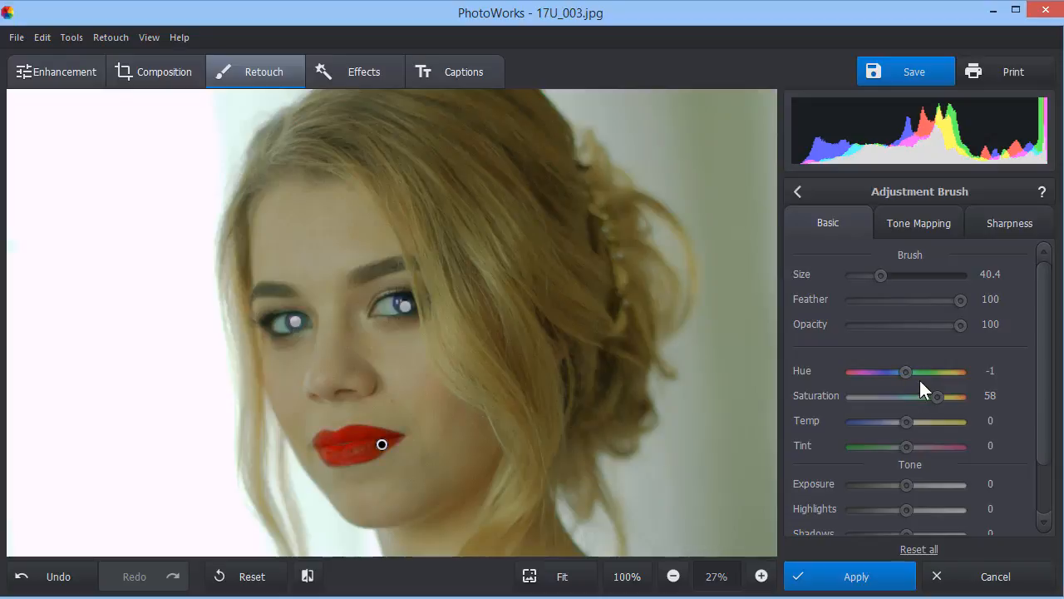
{"action": "left_click_drag", "start_coordinate": [938, 397], "coordinate": [929, 397]}
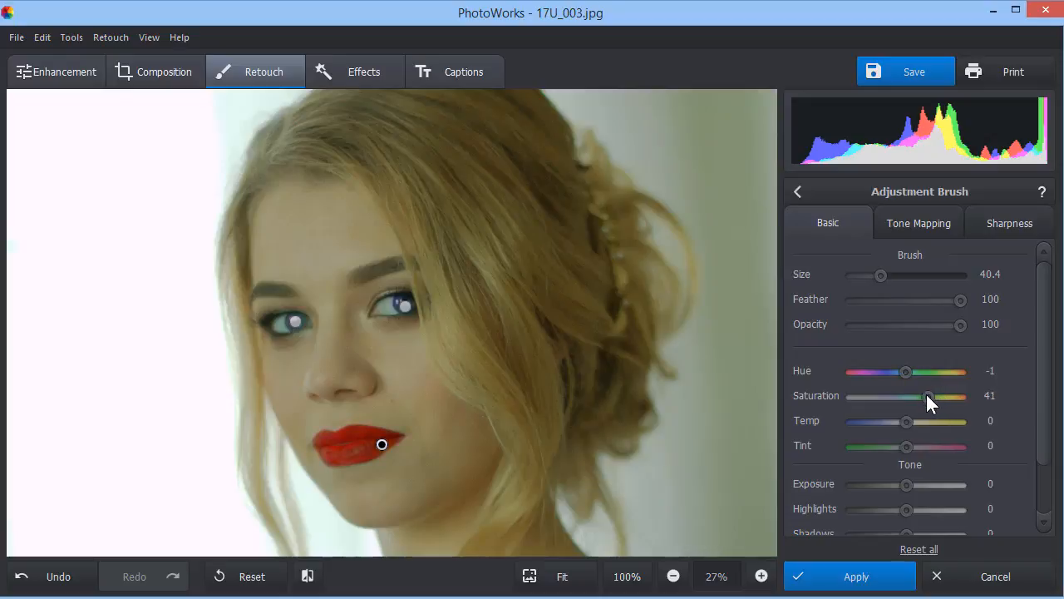
{"action": "mouse_move", "coordinate": [850, 575]}
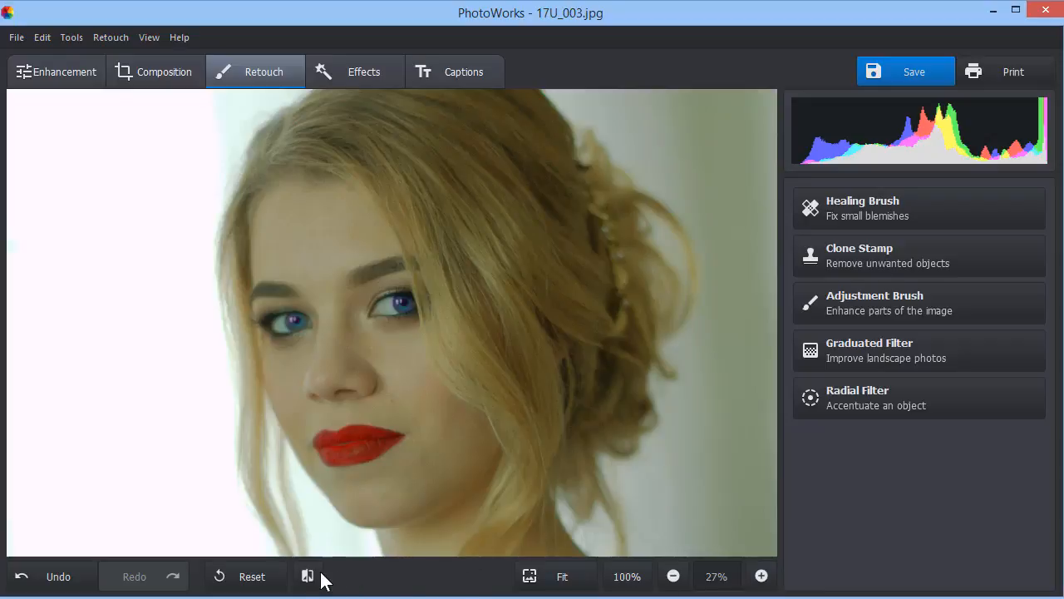
{"action": "left_click", "coordinate": [308, 576]}
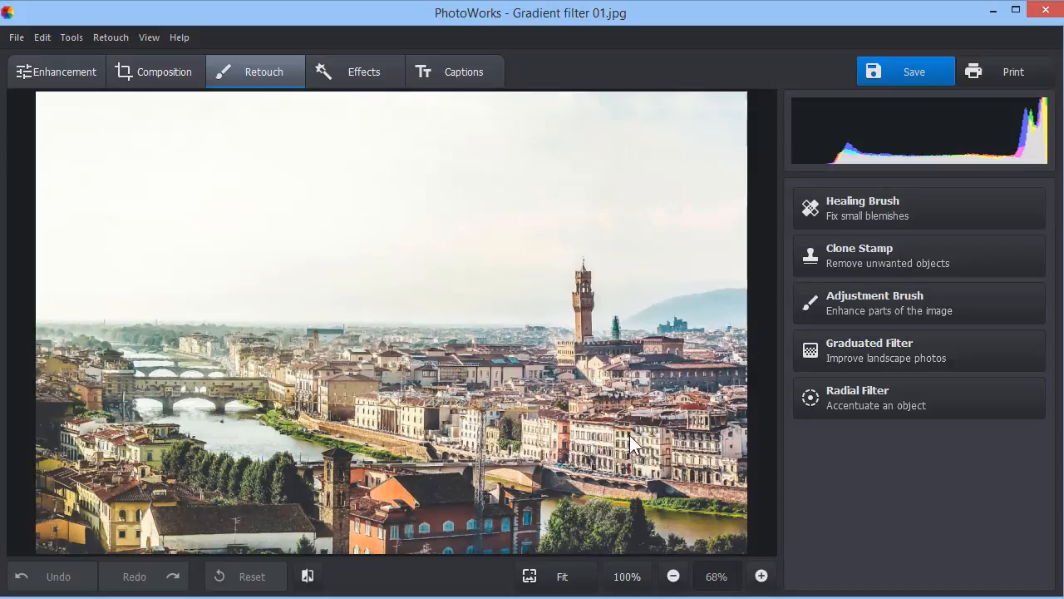
Add a graduated filter across the Florence sky with Contrast -78 and Temperature -84.
{"action": "left_click", "coordinate": [869, 349]}
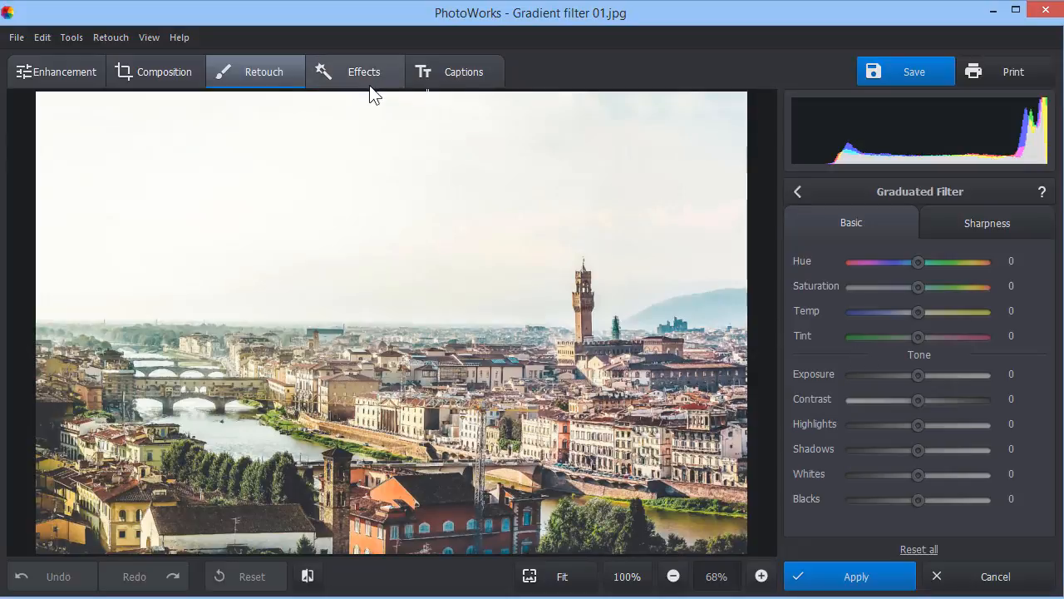
{"action": "left_click_drag", "start_coordinate": [376, 100], "coordinate": [381, 305]}
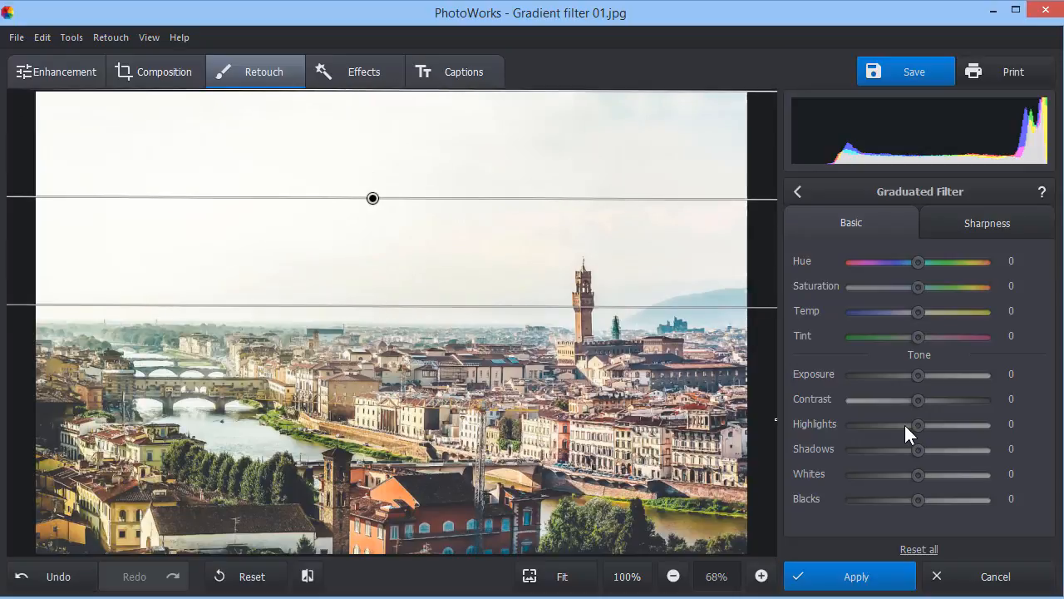
{"action": "left_click_drag", "start_coordinate": [919, 399], "coordinate": [862, 399]}
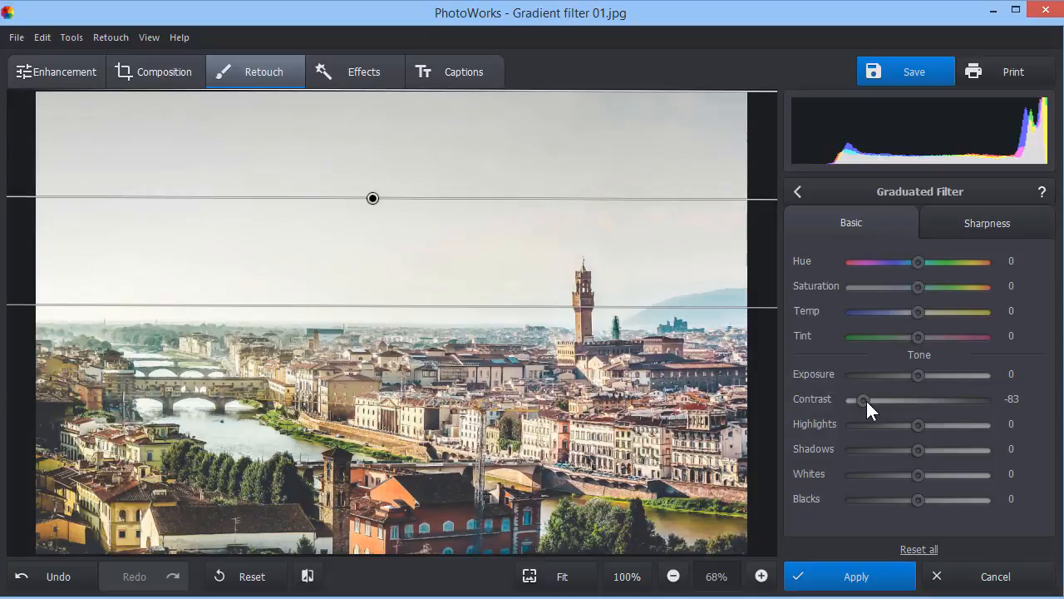
{"action": "left_click_drag", "start_coordinate": [919, 311], "coordinate": [862, 311]}
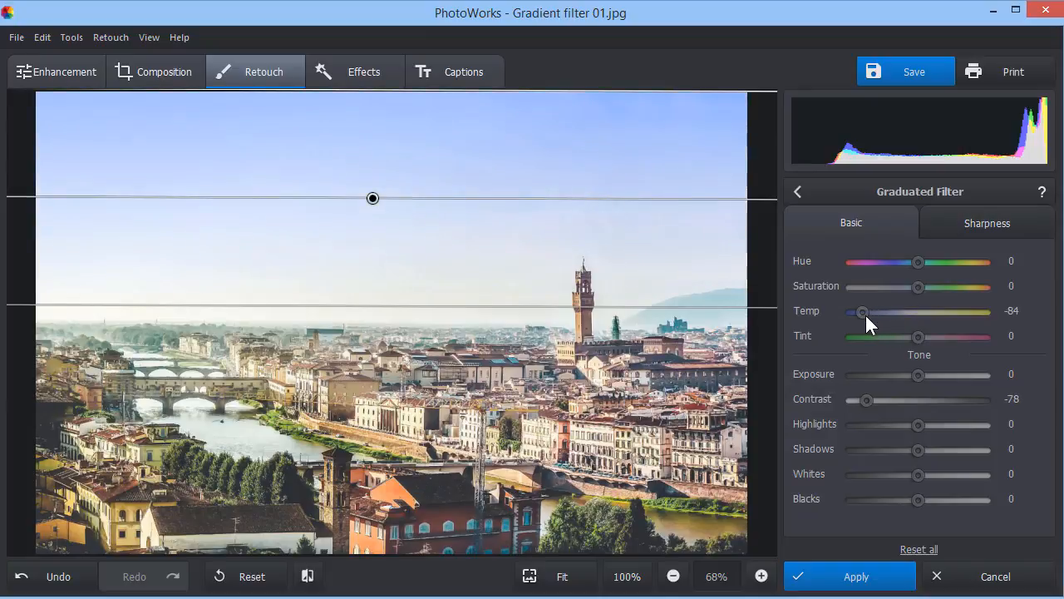
{"action": "left_click_drag", "start_coordinate": [863, 312], "coordinate": [861, 312]}
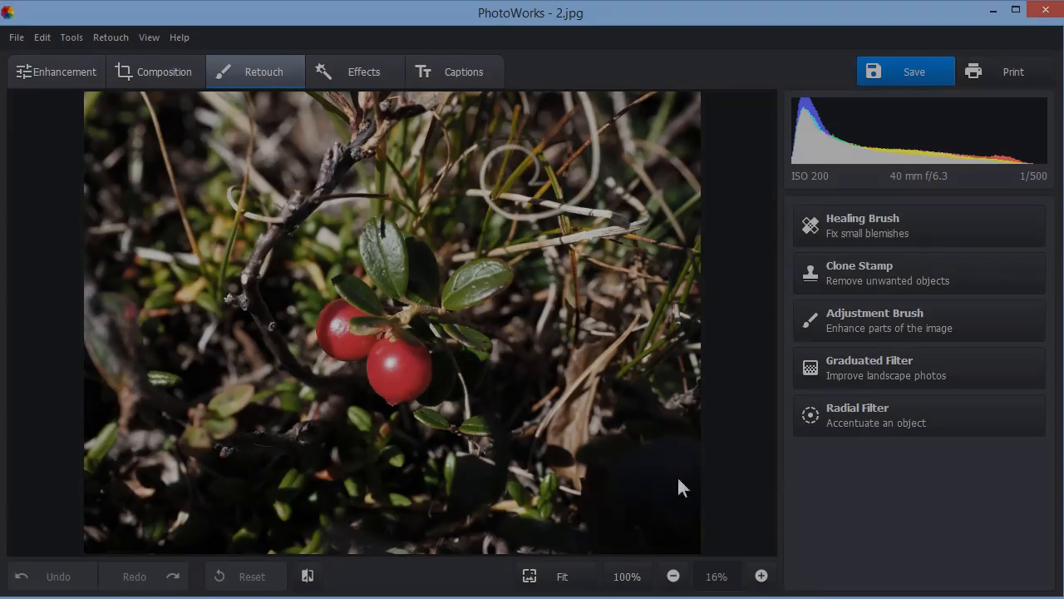
Apply a radial filter over the berries, processing inside, with Saturation raised to 53.
{"action": "left_click", "coordinate": [857, 415]}
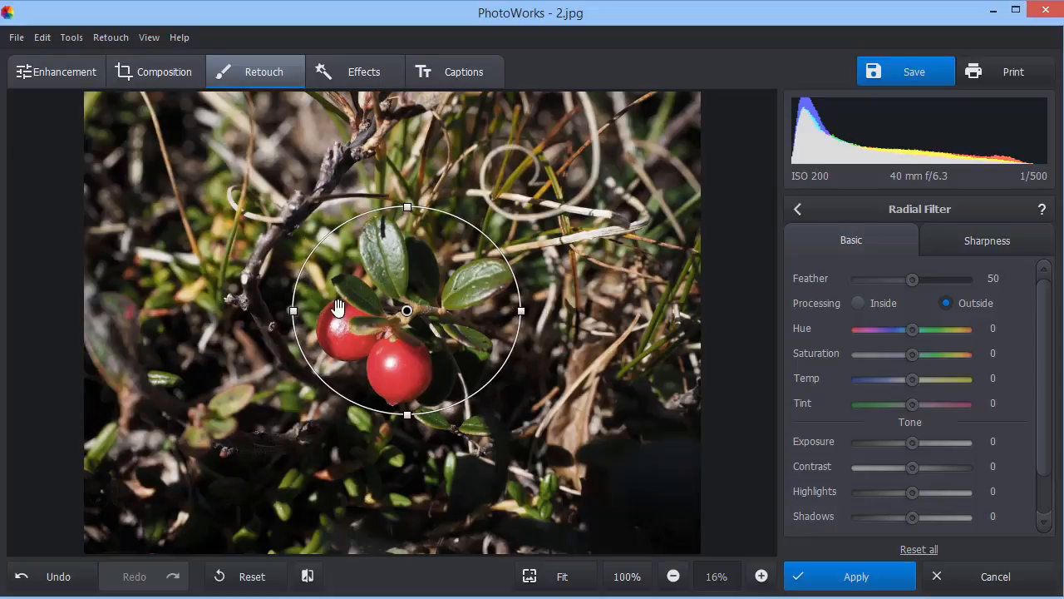
{"action": "mouse_move", "coordinate": [933, 324]}
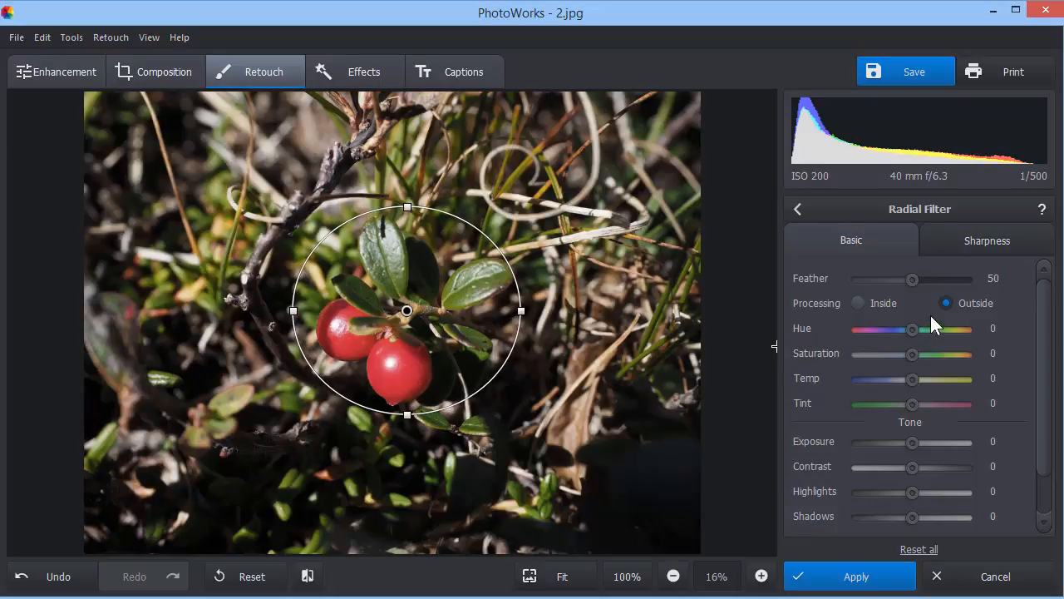
{"action": "left_click", "coordinate": [859, 302]}
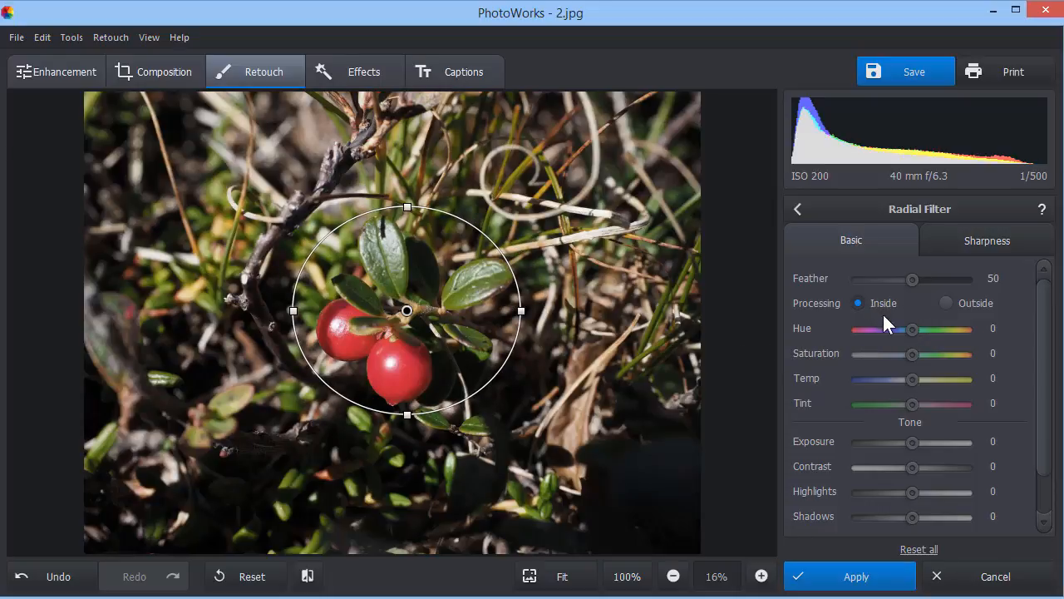
{"action": "left_click_drag", "start_coordinate": [911, 354], "coordinate": [939, 354]}
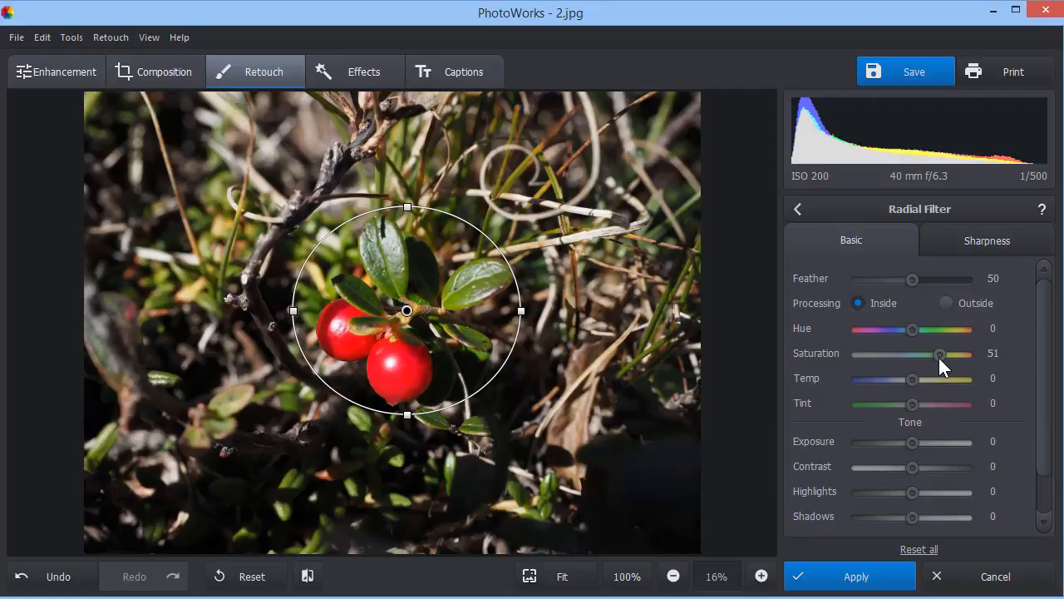
{"action": "left_click_drag", "start_coordinate": [938, 354], "coordinate": [941, 355]}
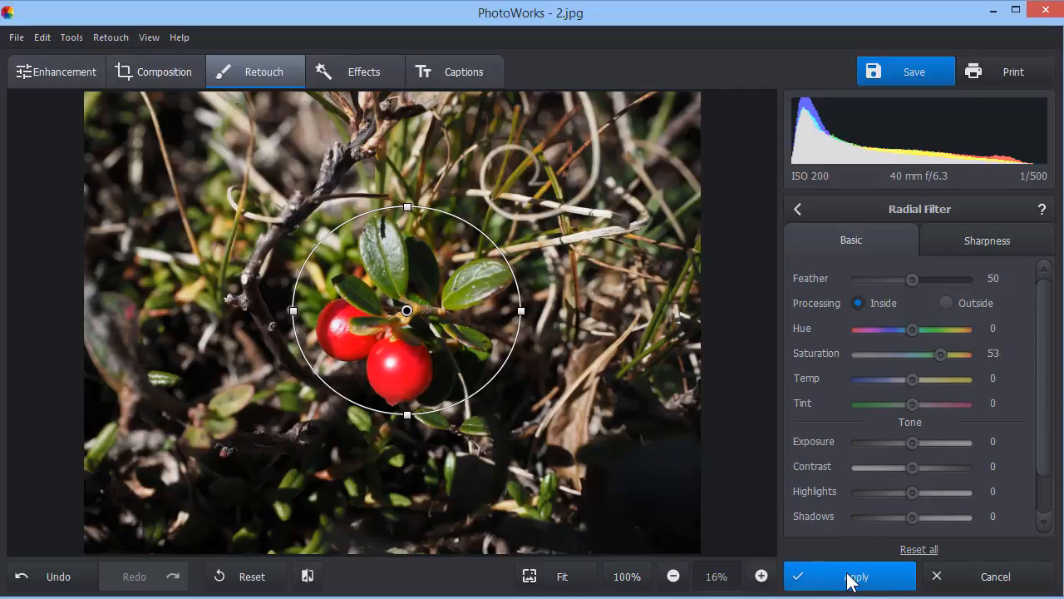
{"action": "left_click", "coordinate": [848, 576]}
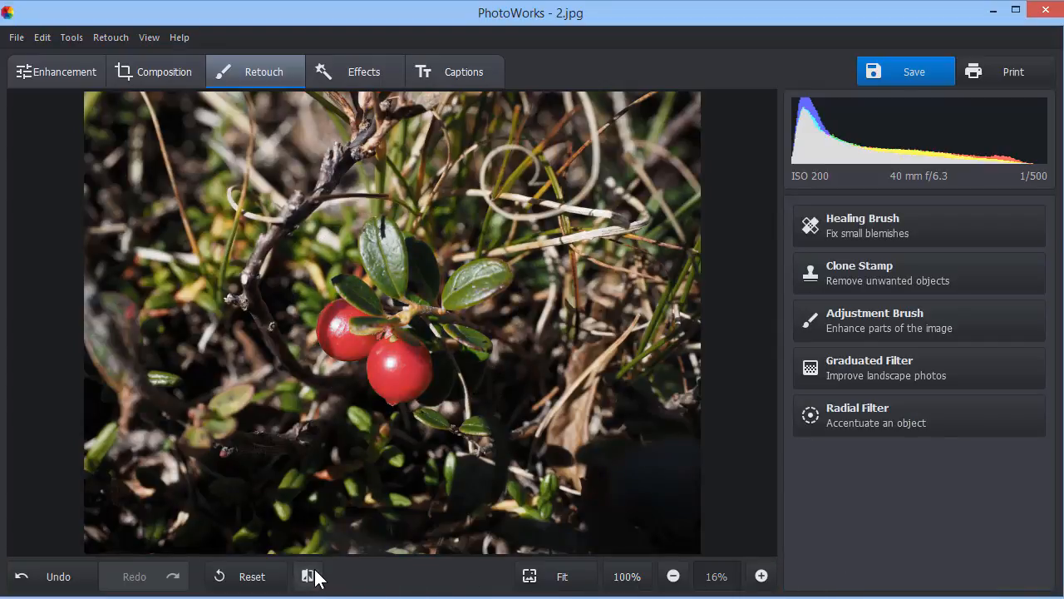
Compare against the original berry photo, then preview the Warm tones - 1 preset on the lakeside photo.
{"action": "left_click", "coordinate": [363, 72]}
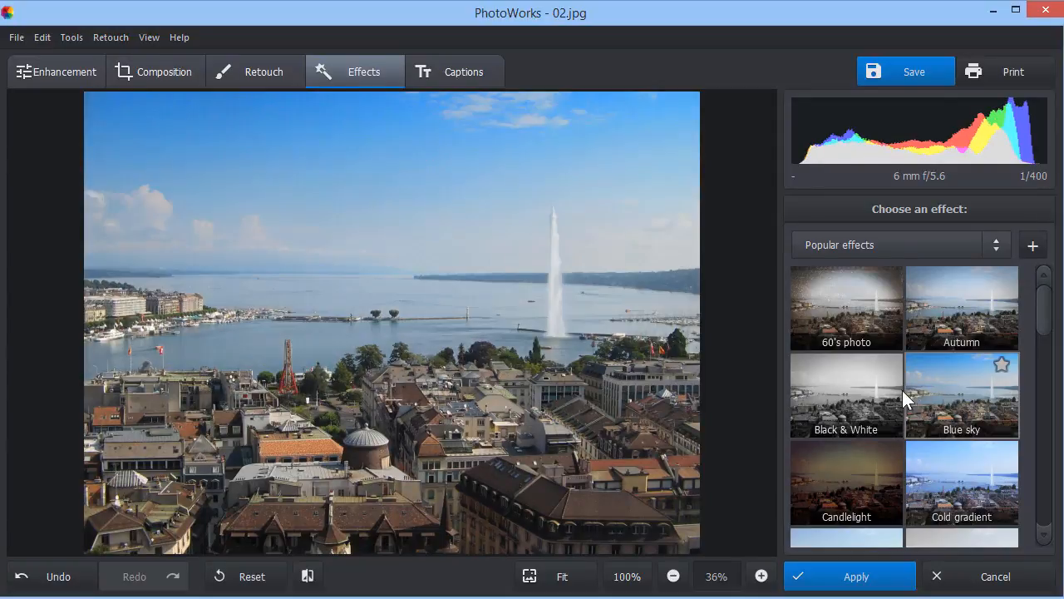
{"action": "left_click", "coordinate": [845, 395]}
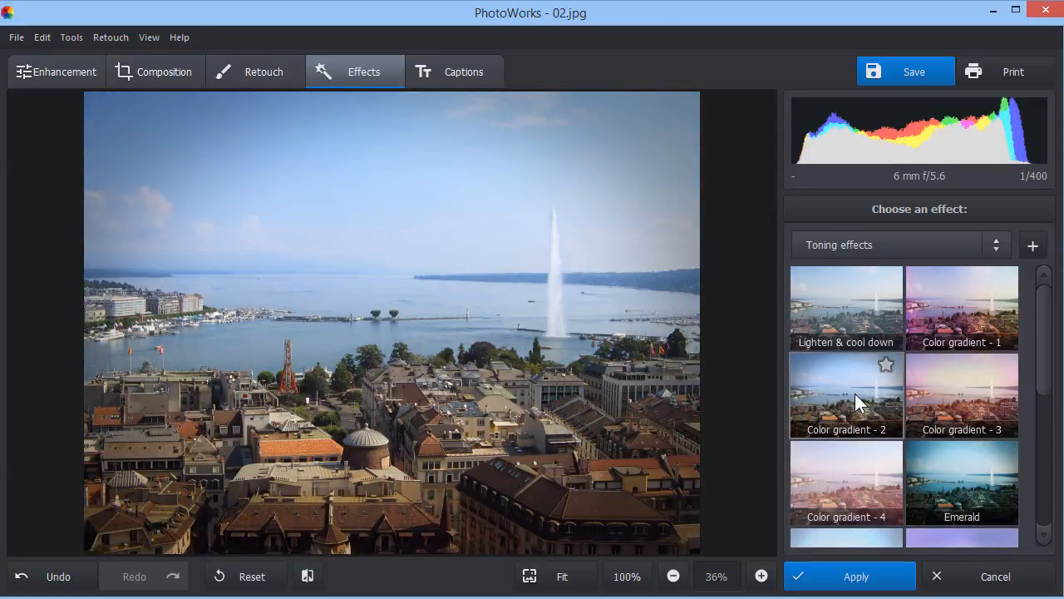
{"action": "scroll", "scroll_direction": "down", "scroll_amount": 3}
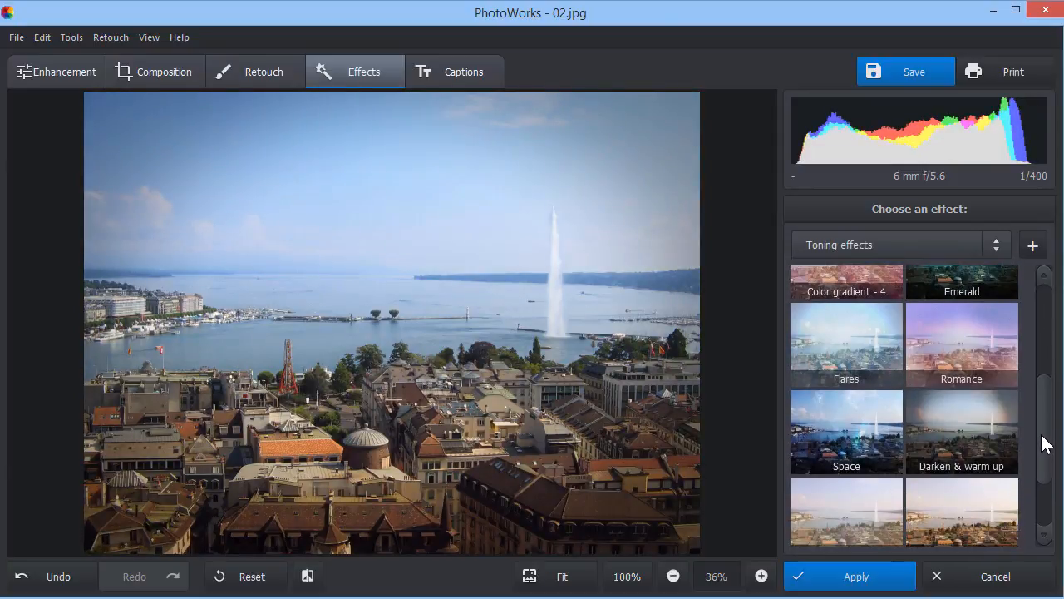
{"action": "scroll", "scroll_direction": "down", "scroll_amount": 3}
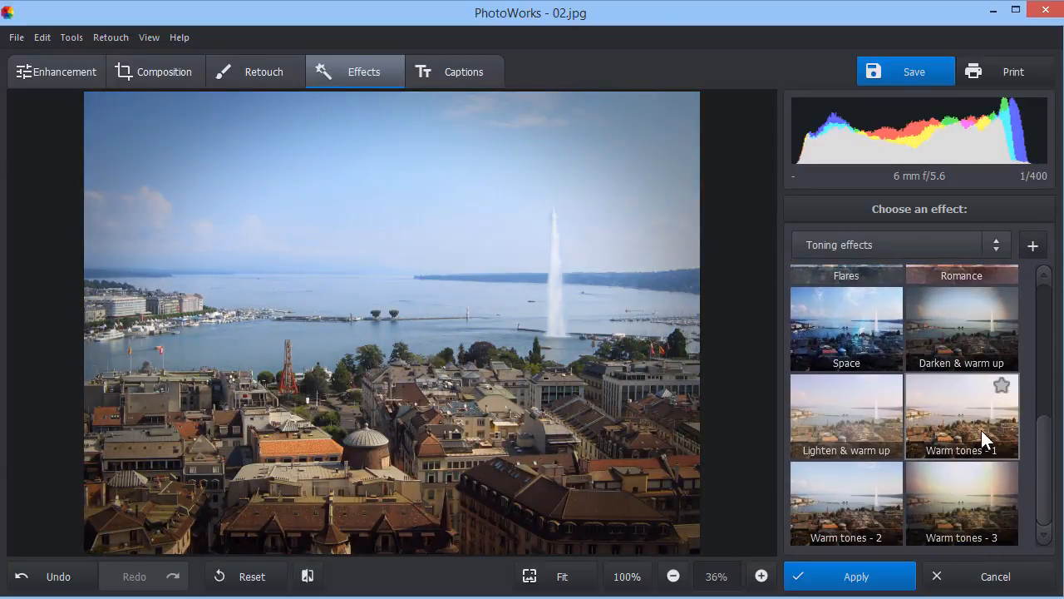
{"action": "left_click", "coordinate": [886, 244]}
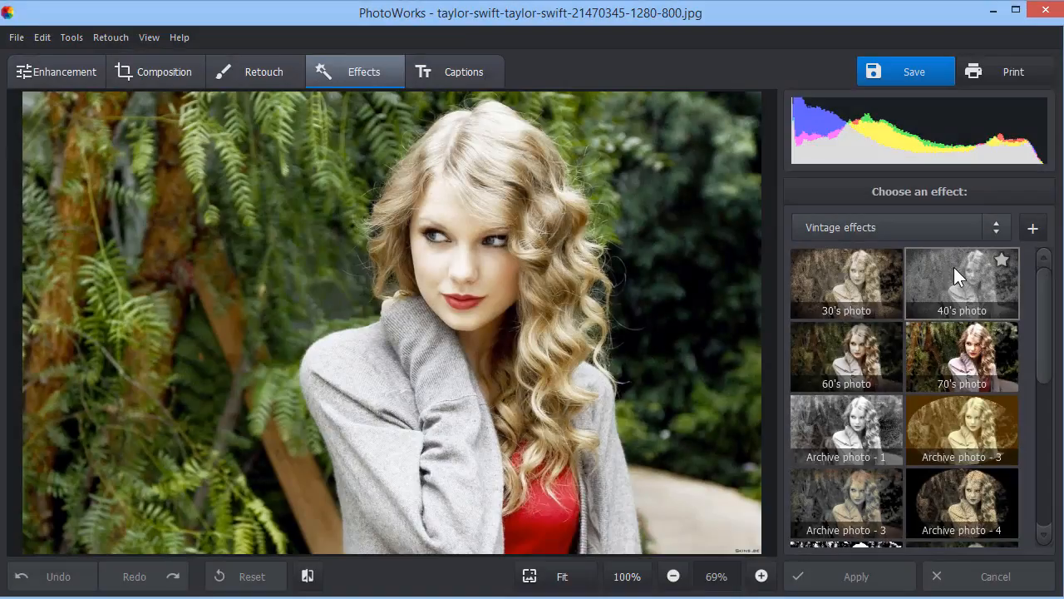
Preview the 40's photo, 70's photo and Old photo - 1 presets on the portrait.
{"action": "left_click", "coordinate": [846, 356]}
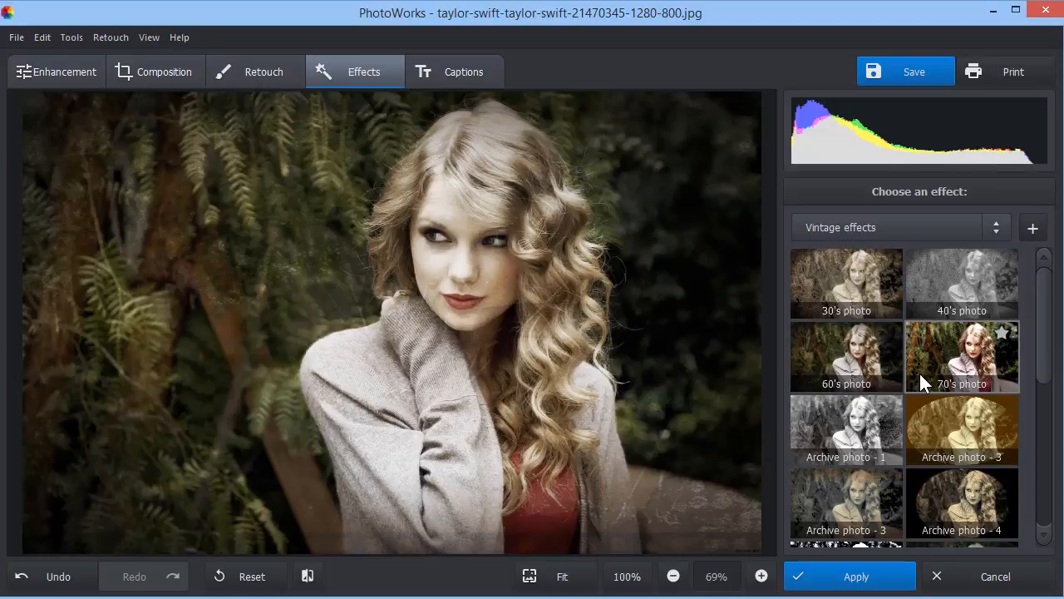
{"action": "left_click", "coordinate": [845, 429]}
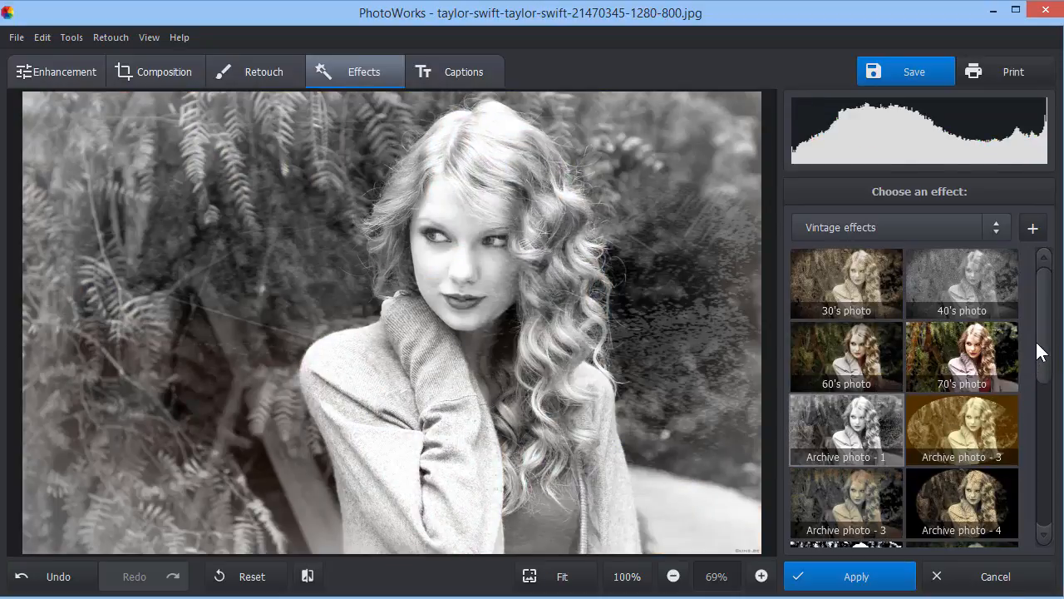
{"action": "scroll", "scroll_direction": "down", "scroll_amount": 3}
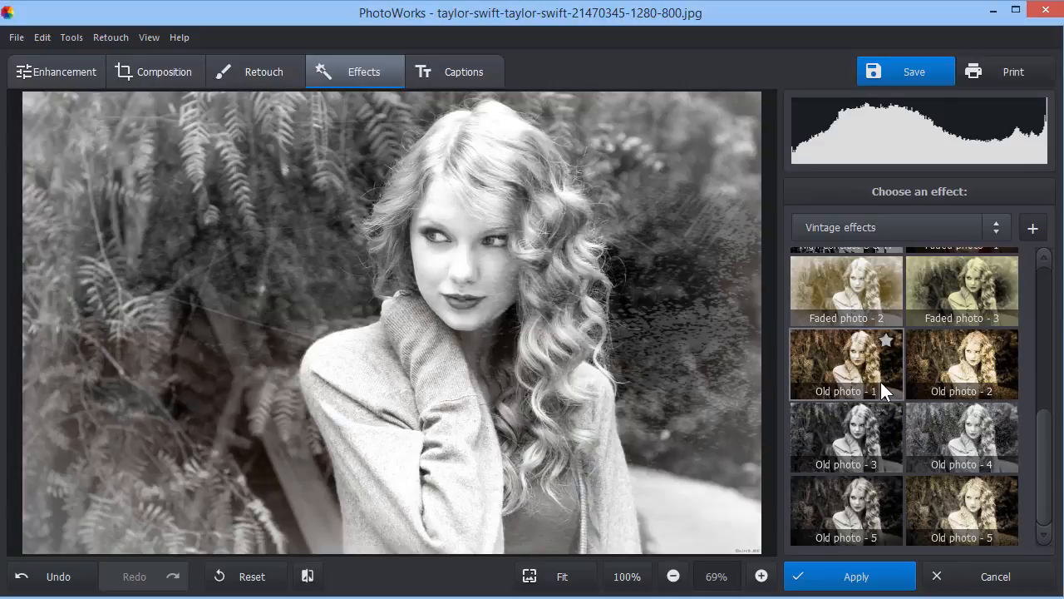
{"action": "left_click", "coordinate": [464, 72]}
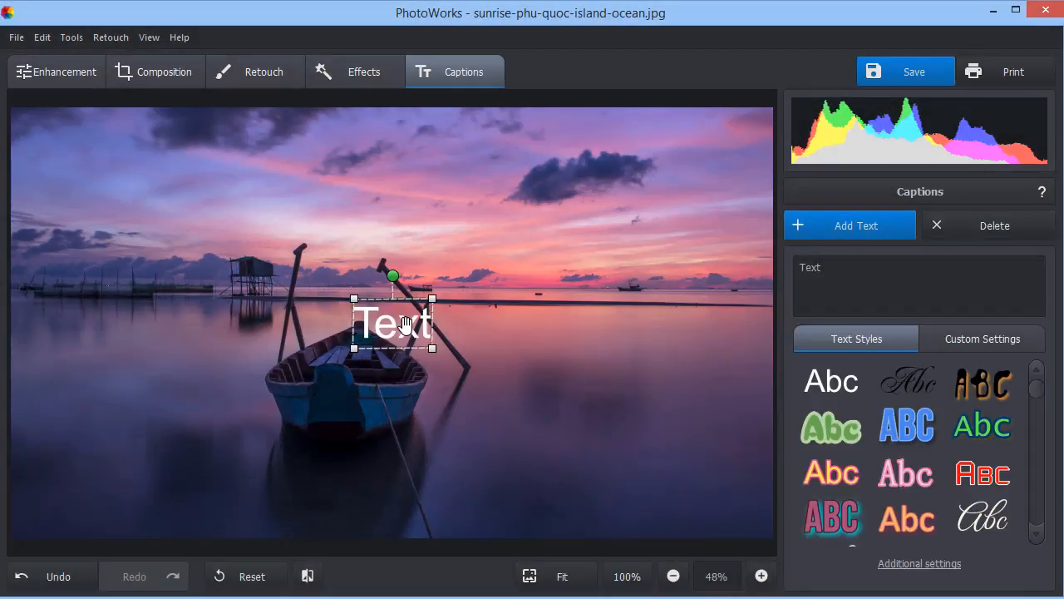
Move the caption to the bottom-right corner and type '(c) John Flecther'.
{"action": "left_click_drag", "start_coordinate": [393, 322], "coordinate": [691, 499]}
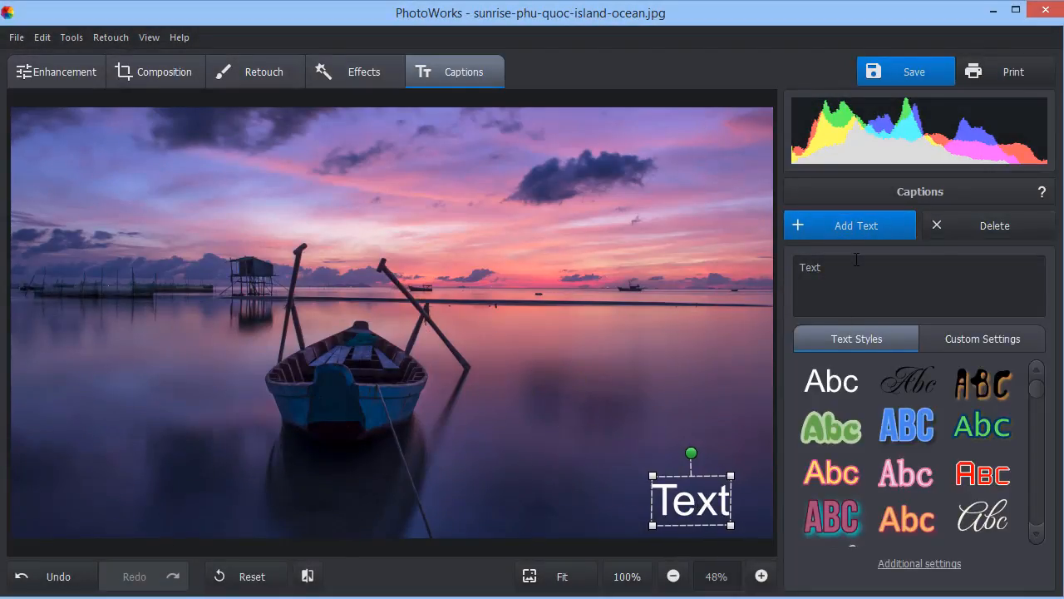
{"action": "type", "text": "(c) Joh"}
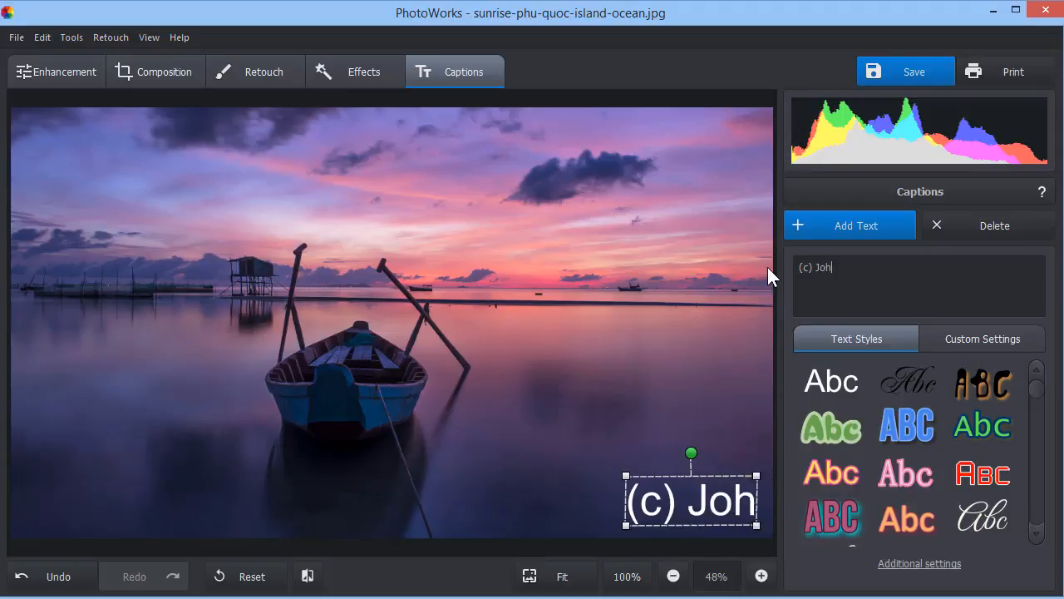
{"action": "type", "text": "n Flecther"}
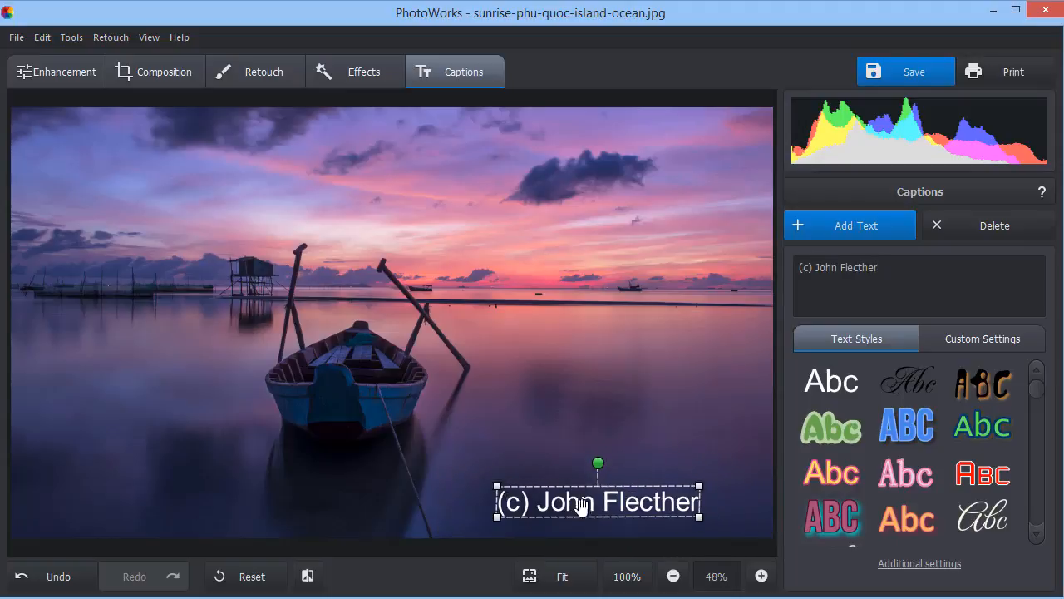
Try script and glowing golden text styles, settling on the handwritten script style.
{"action": "scroll", "scroll_direction": "down", "scroll_amount": 3}
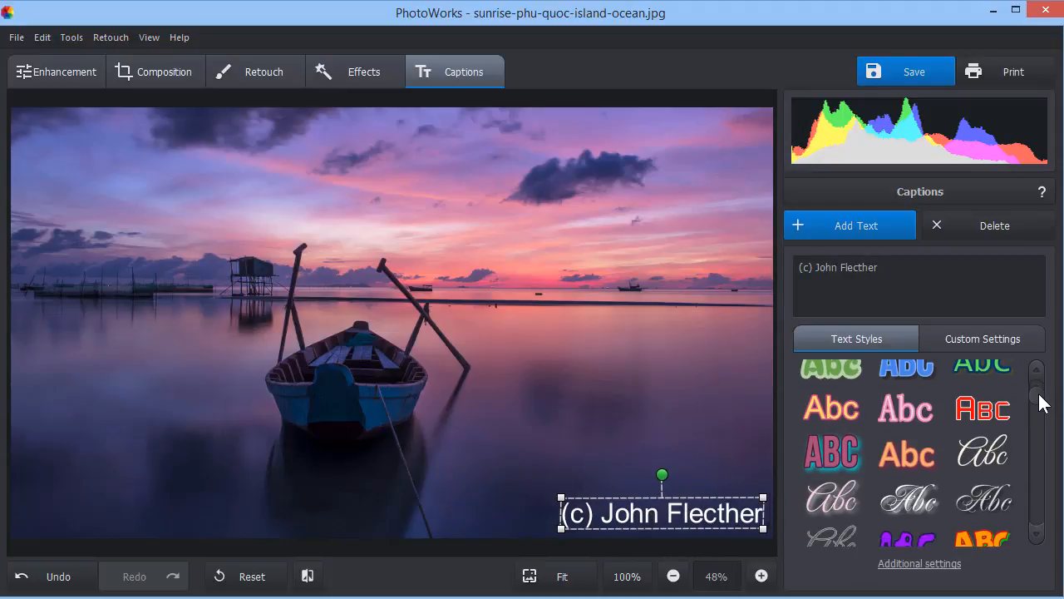
{"action": "left_click", "coordinate": [982, 406]}
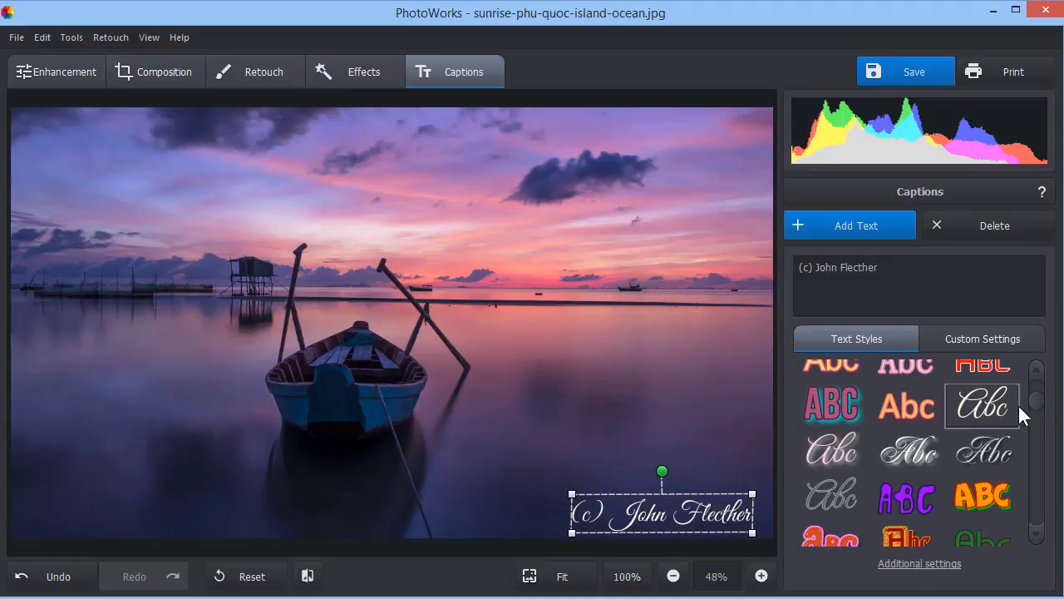
{"action": "scroll", "scroll_direction": "down", "scroll_amount": 3}
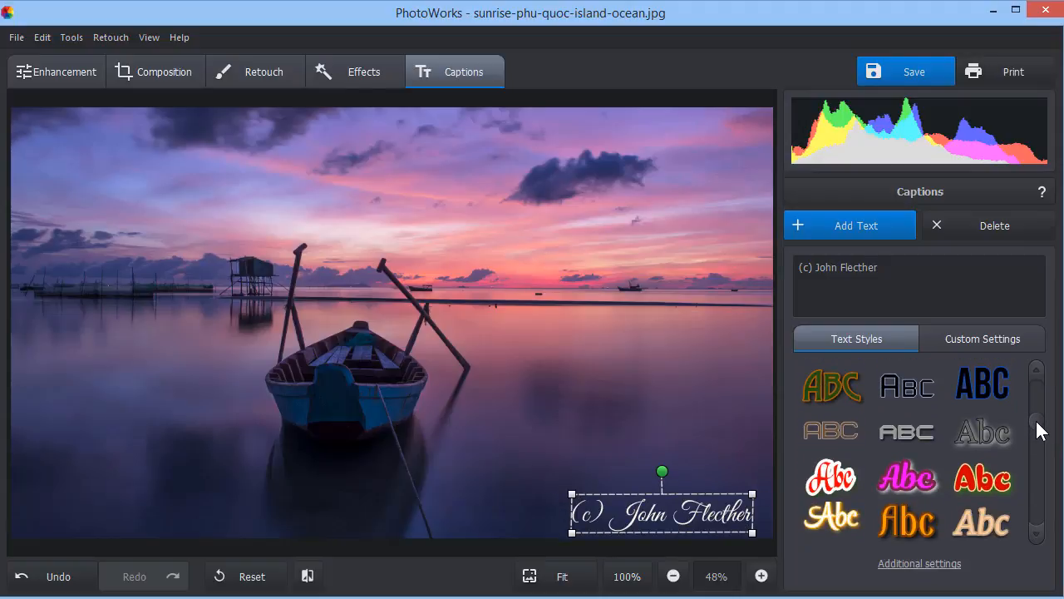
{"action": "left_click", "coordinate": [831, 440]}
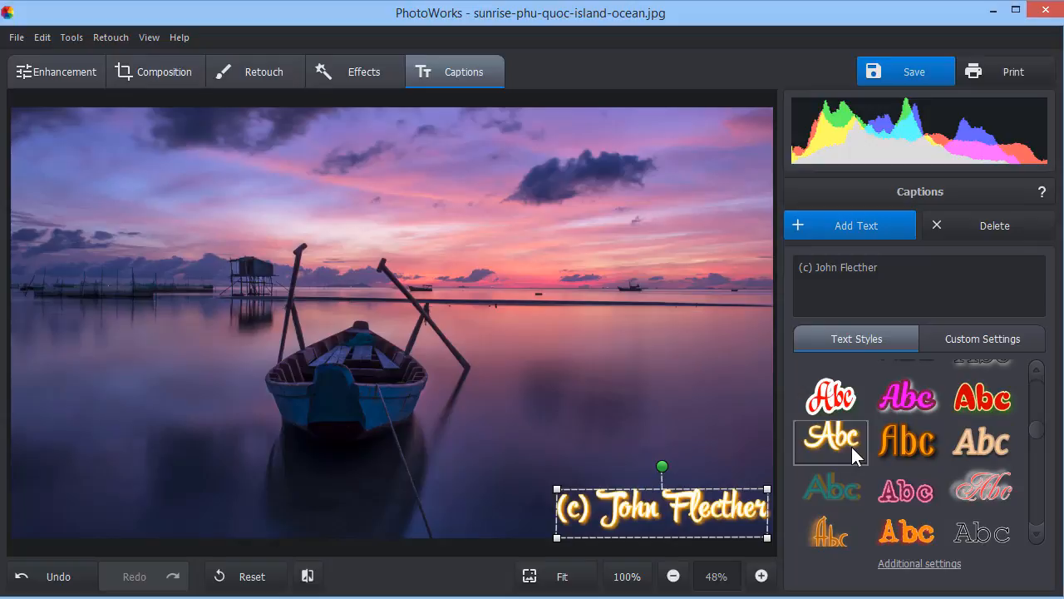
{"action": "mouse_move", "coordinate": [1031, 461]}
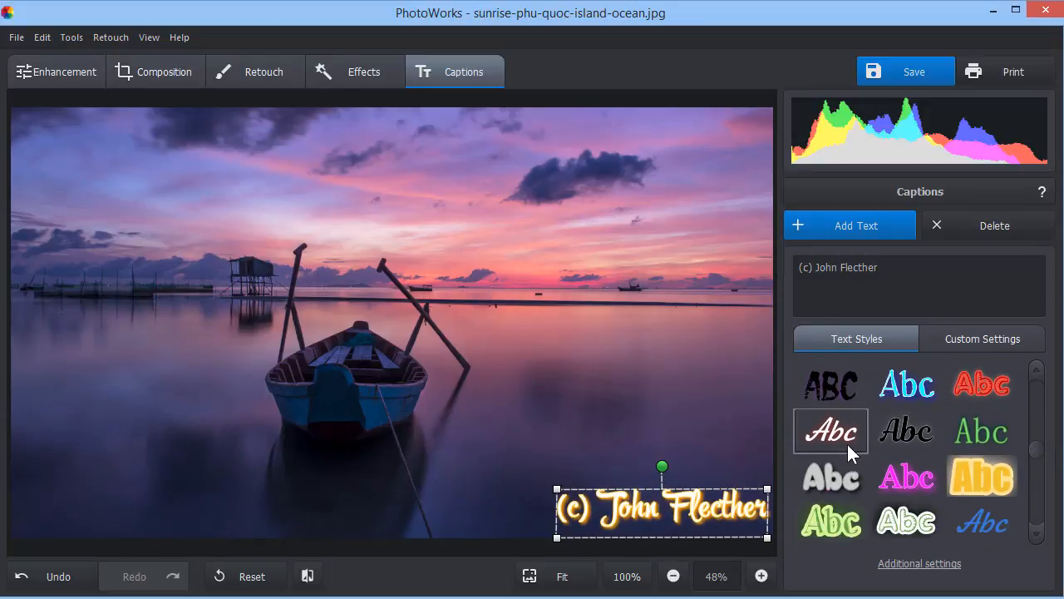
{"action": "scroll", "scroll_direction": "down", "scroll_amount": 3}
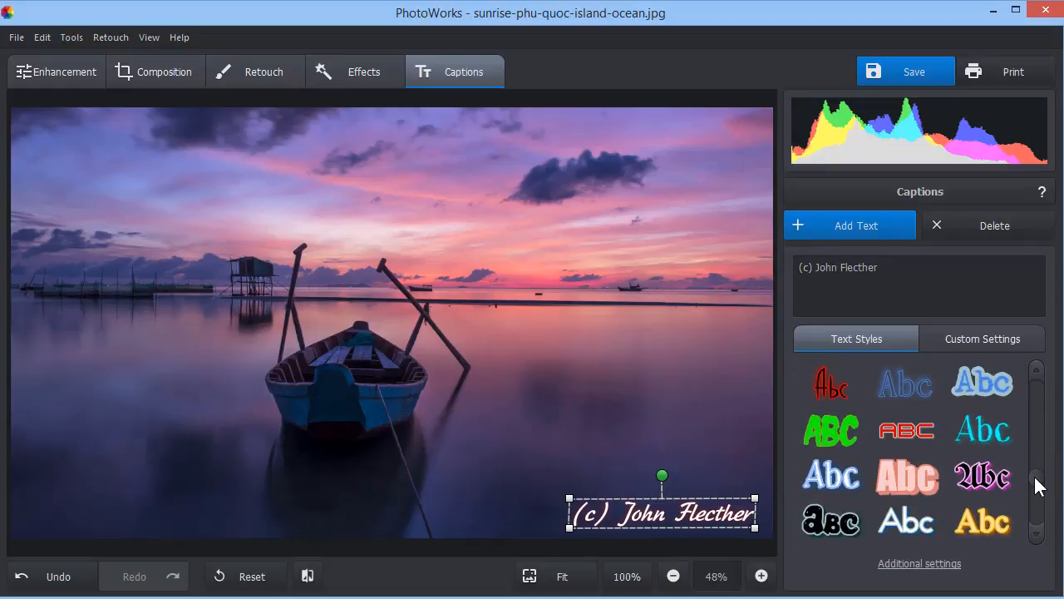
{"action": "scroll", "scroll_direction": "down", "scroll_amount": 3}
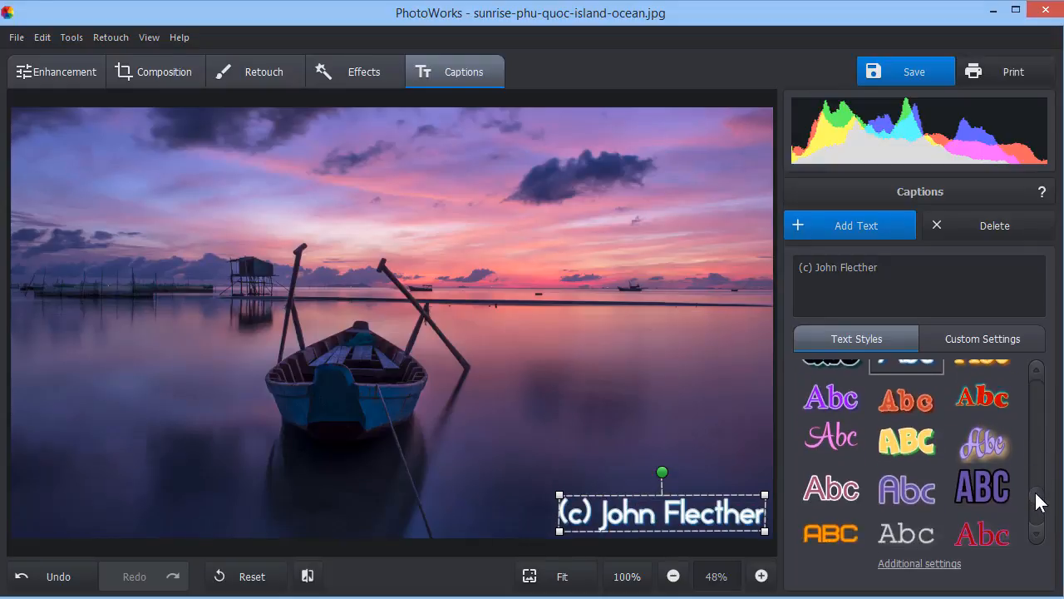
{"action": "scroll", "scroll_direction": "down", "scroll_amount": 3}
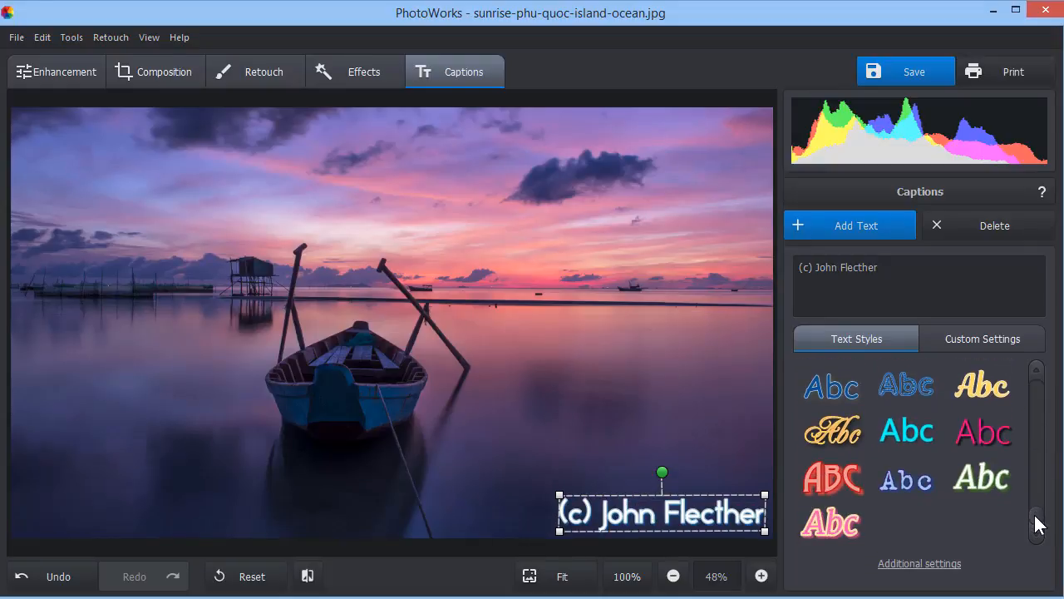
{"action": "scroll", "scroll_direction": "down", "scroll_amount": 3}
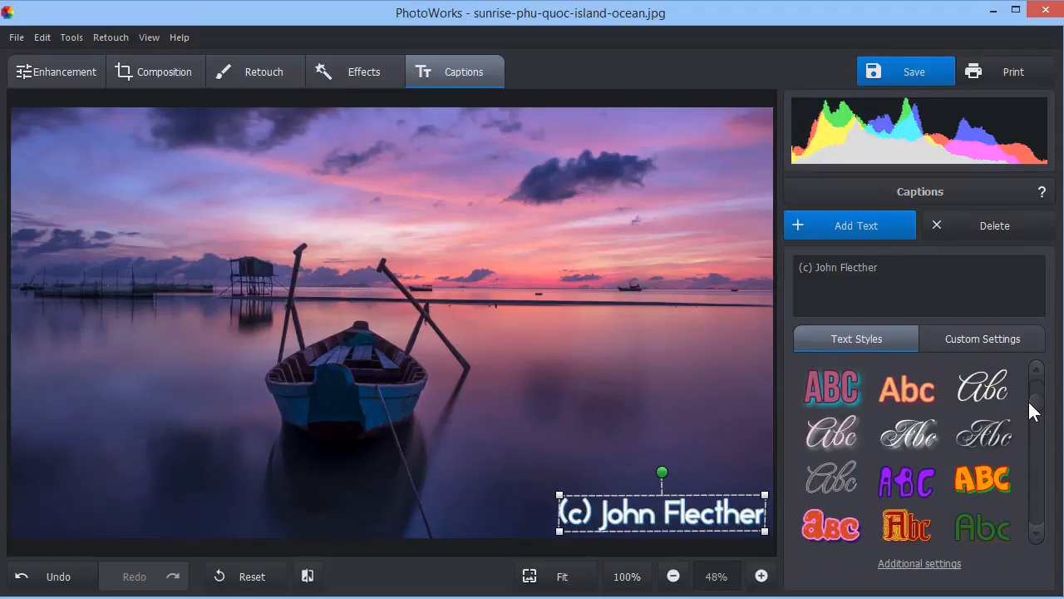
{"action": "scroll", "scroll_direction": "down", "scroll_amount": 3}
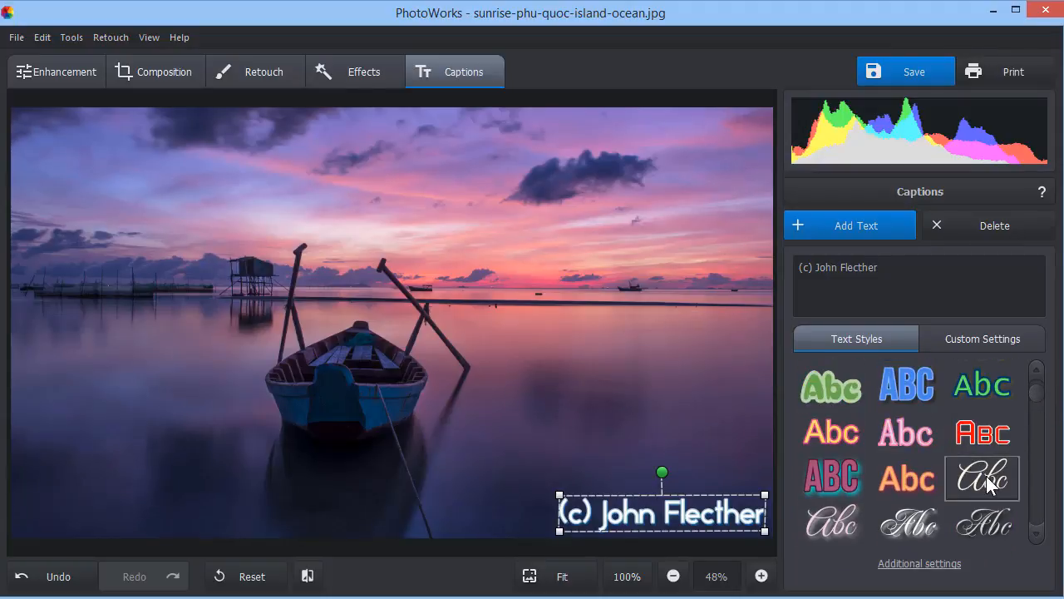
{"action": "left_click", "coordinate": [982, 478]}
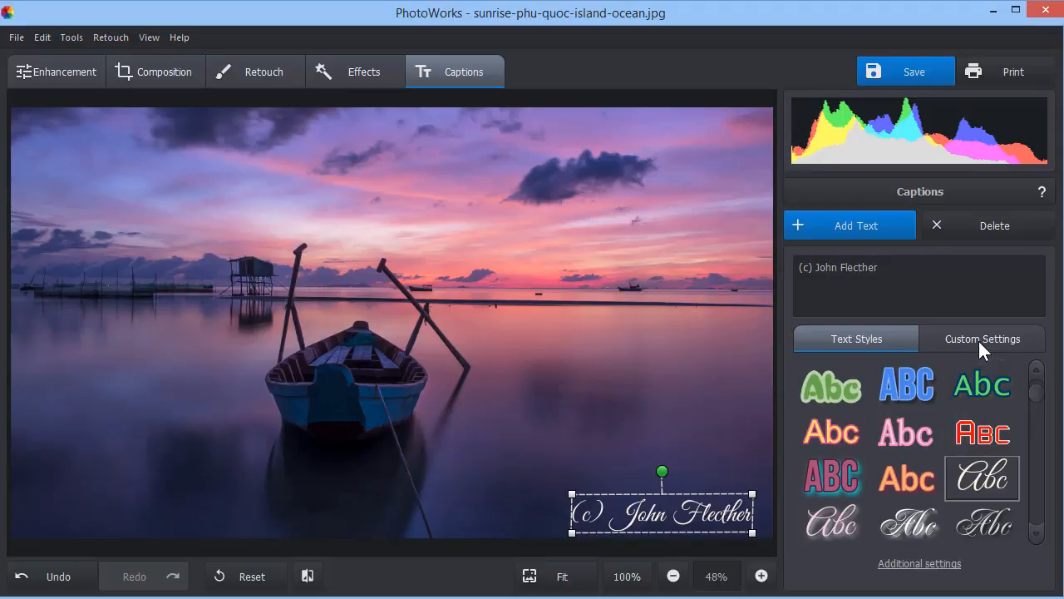
Lower the caption's opacity from 100 to 58 in Custom Settings.
{"action": "left_click", "coordinate": [983, 339]}
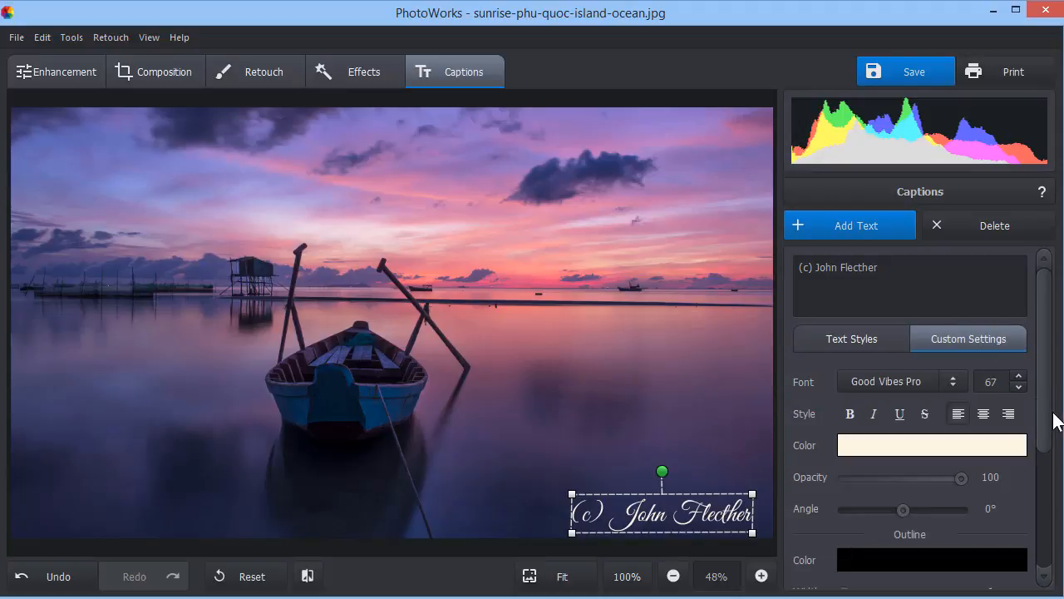
{"action": "scroll", "scroll_direction": "down", "scroll_amount": 3}
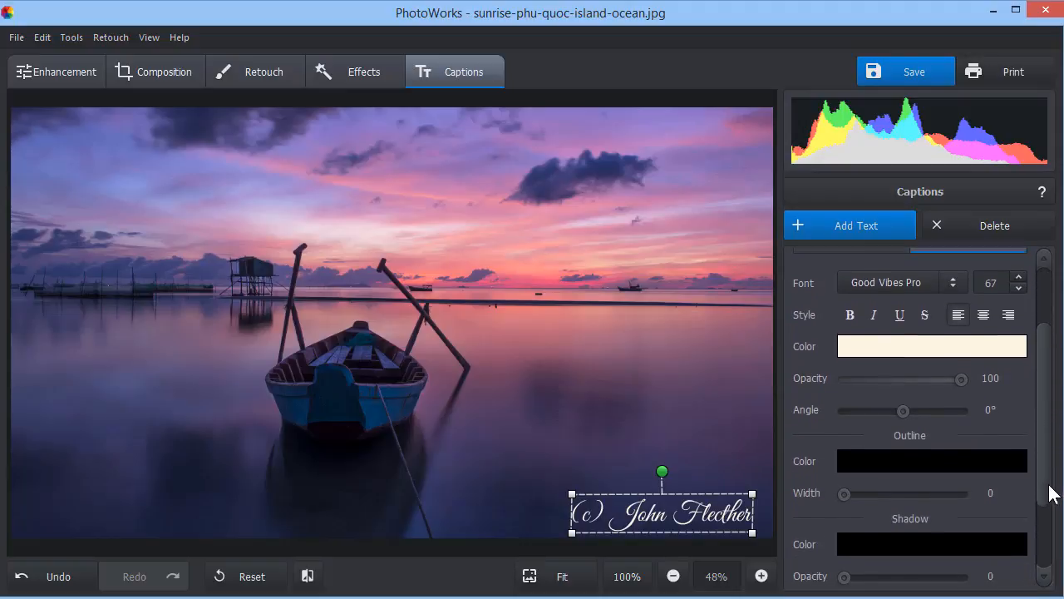
{"action": "left_click_drag", "start_coordinate": [962, 378], "coordinate": [930, 378]}
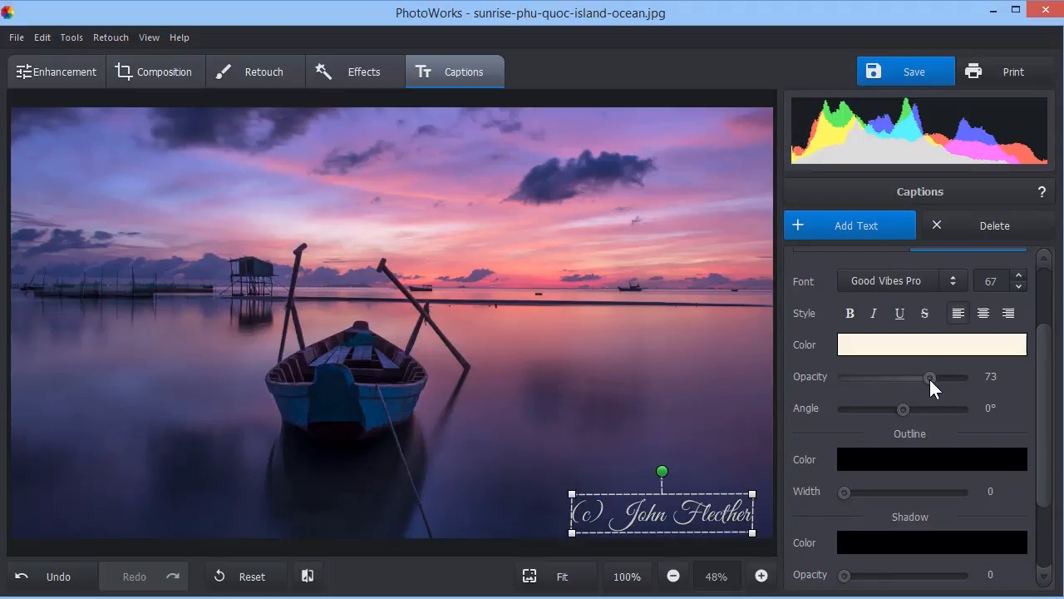
{"action": "left_click_drag", "start_coordinate": [930, 377], "coordinate": [911, 377]}
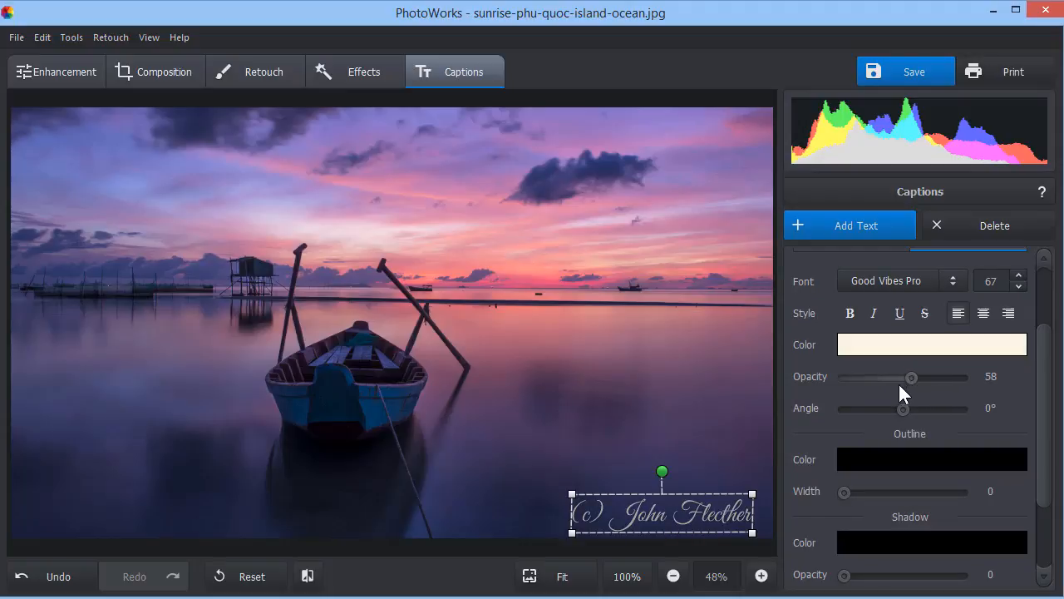